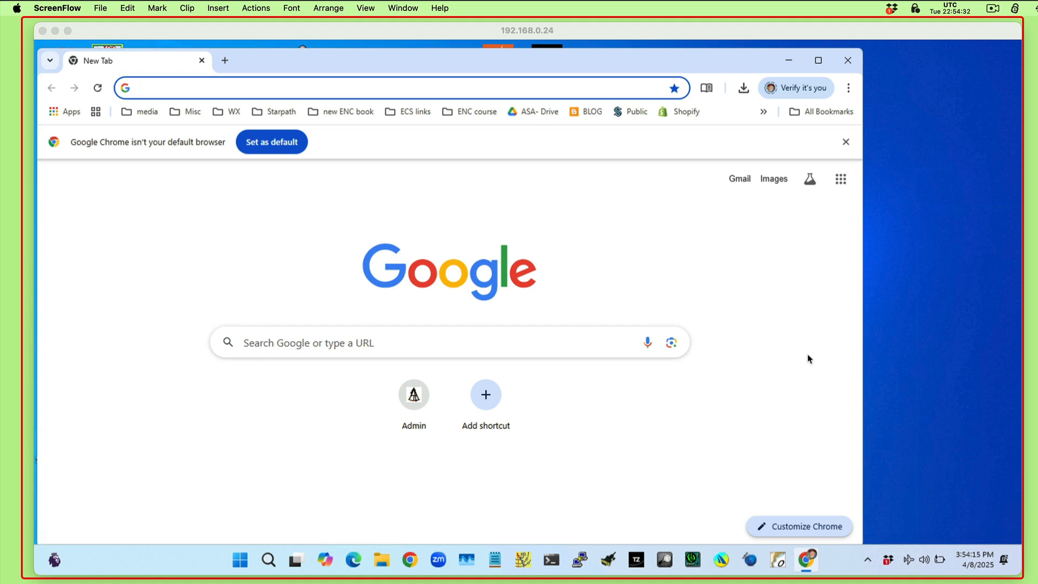
mouse_move(806, 351)
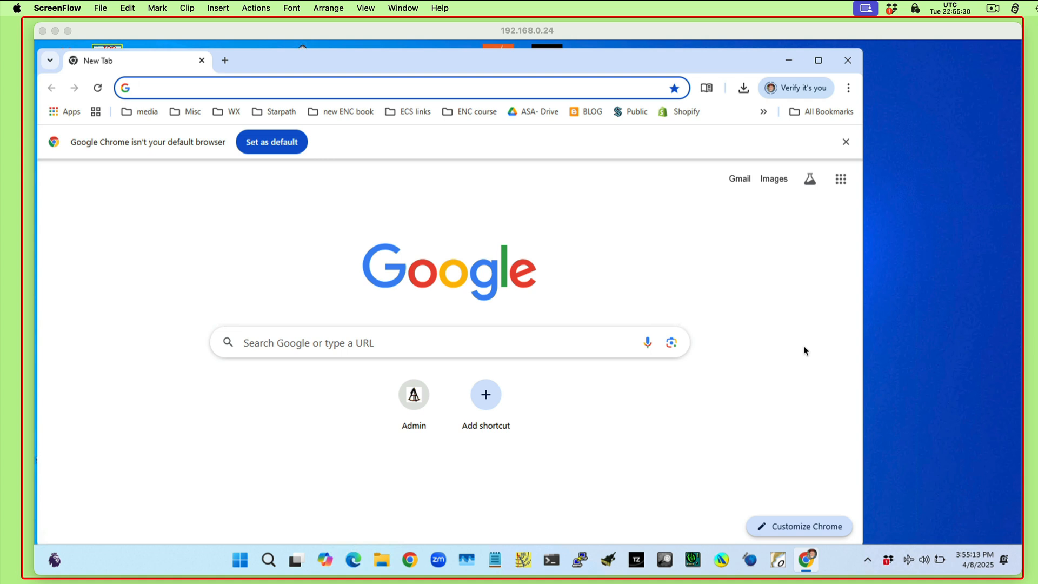
mouse_move(310, 96)
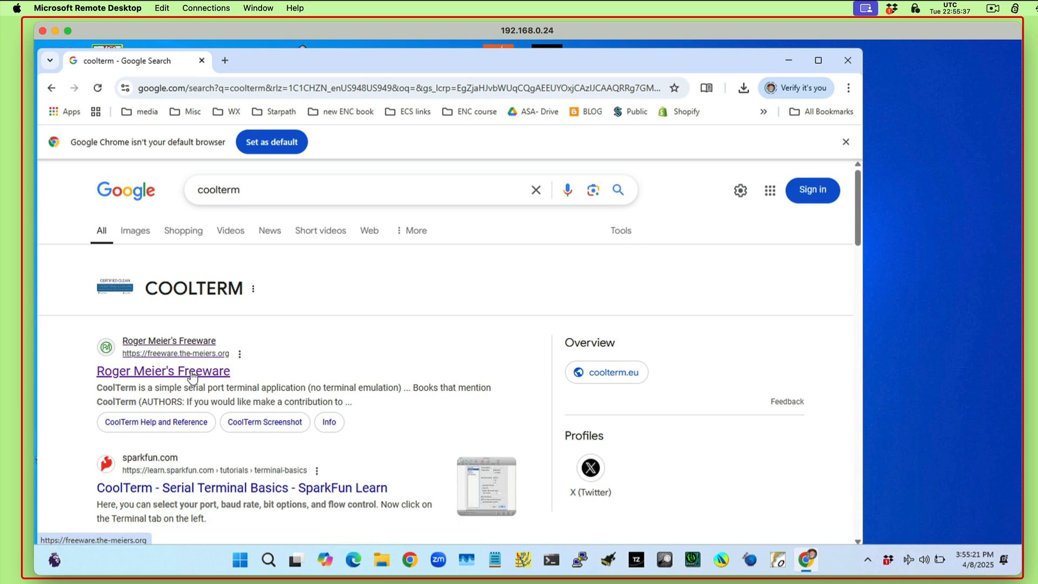
- Show the CoolTerm entry under 'Very useful stuff' on Roger Meier's Freeware site
left_click(162, 370)
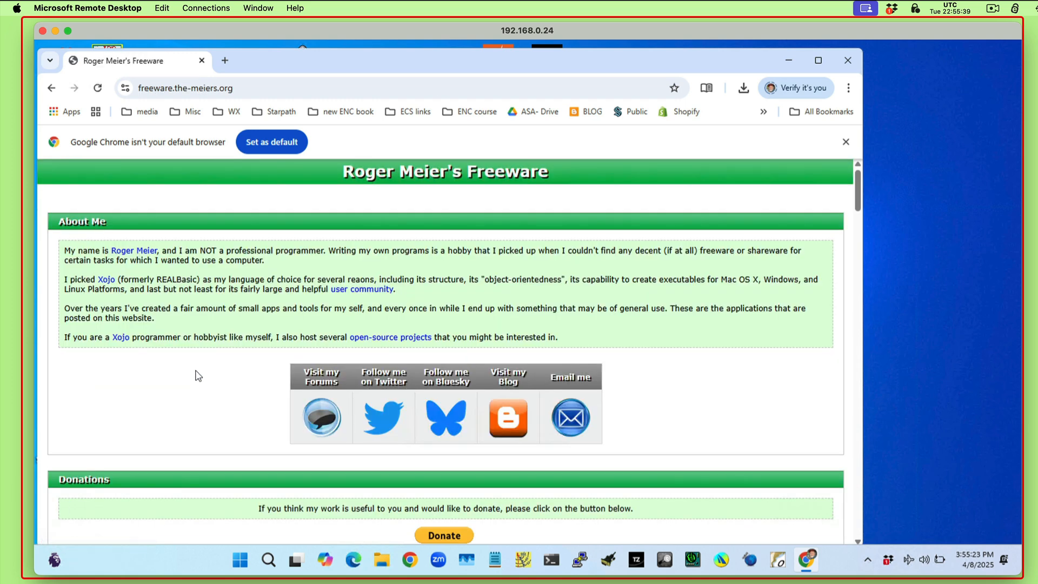
scroll("down", 3)
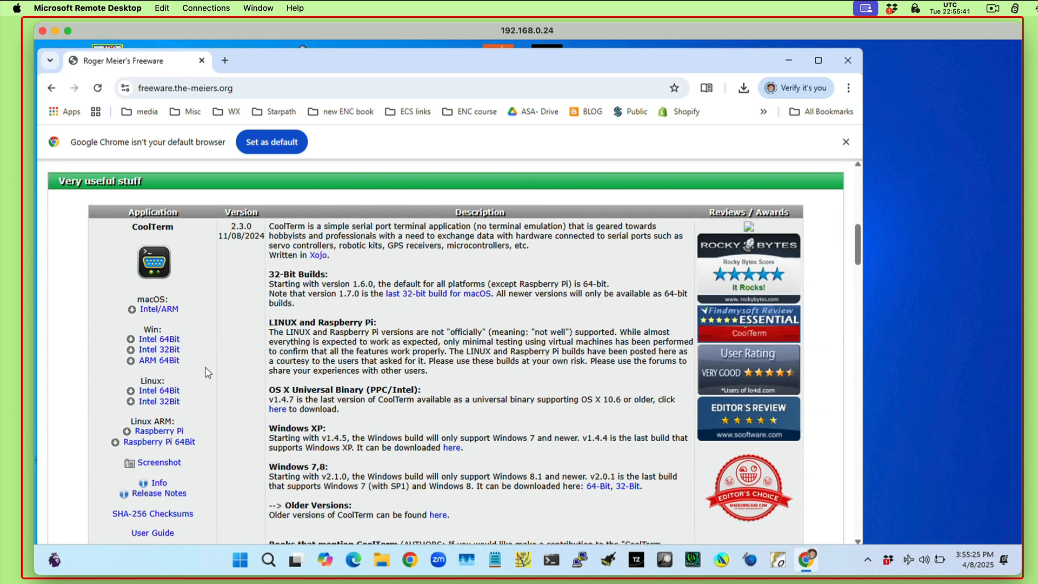
mouse_move(159, 338)
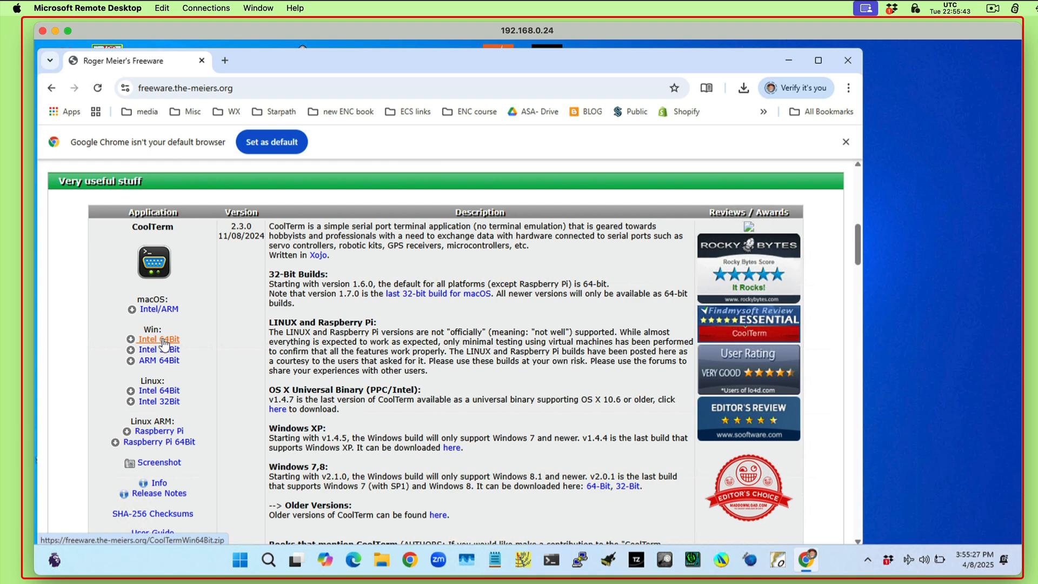
- Save the CoolTerm Win Intel 64Bit zip into the Downloads folder
left_click(159, 339)
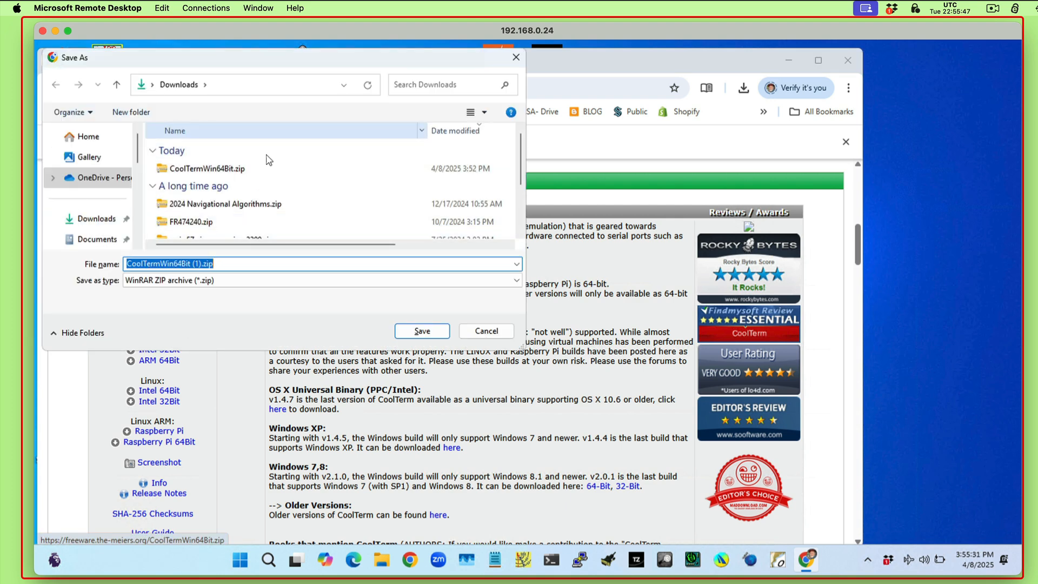
mouse_move(231, 169)
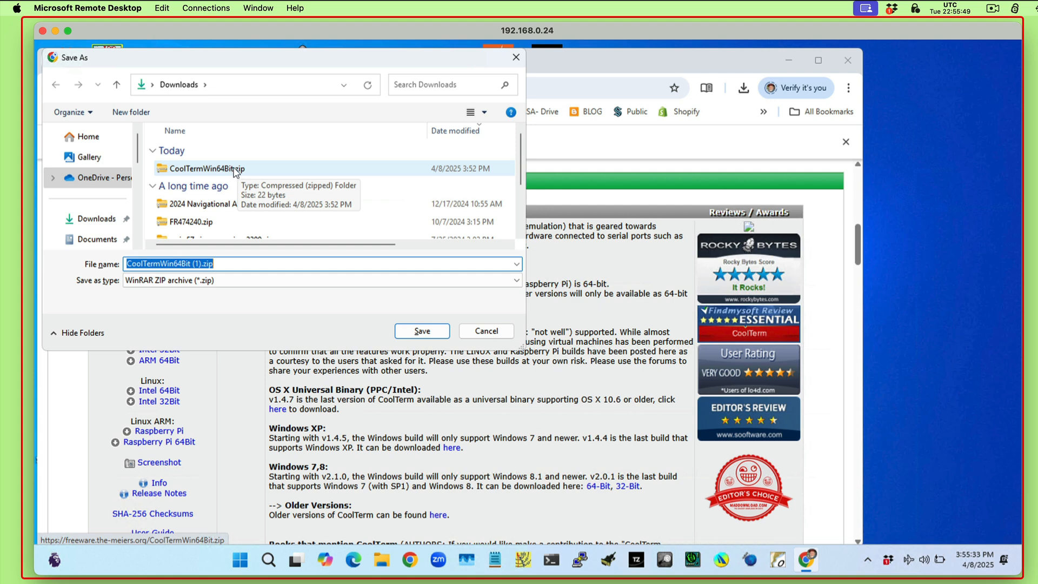
mouse_move(498, 342)
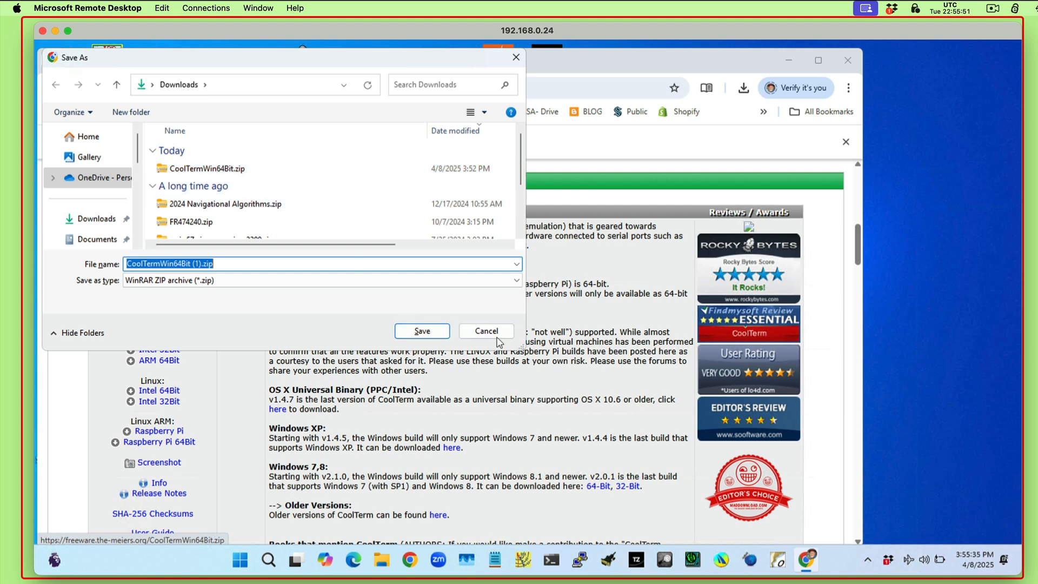
left_click(422, 331)
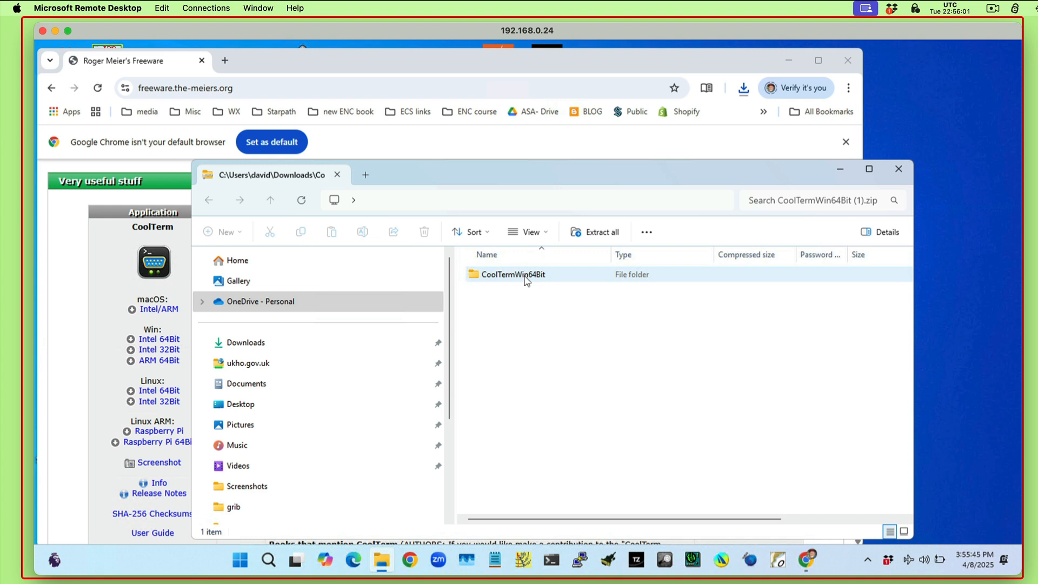
- View CoolTerm.exe and its DLLs inside CoolTermWin64Bit, then return to the zip's top level
double_click(512, 274)
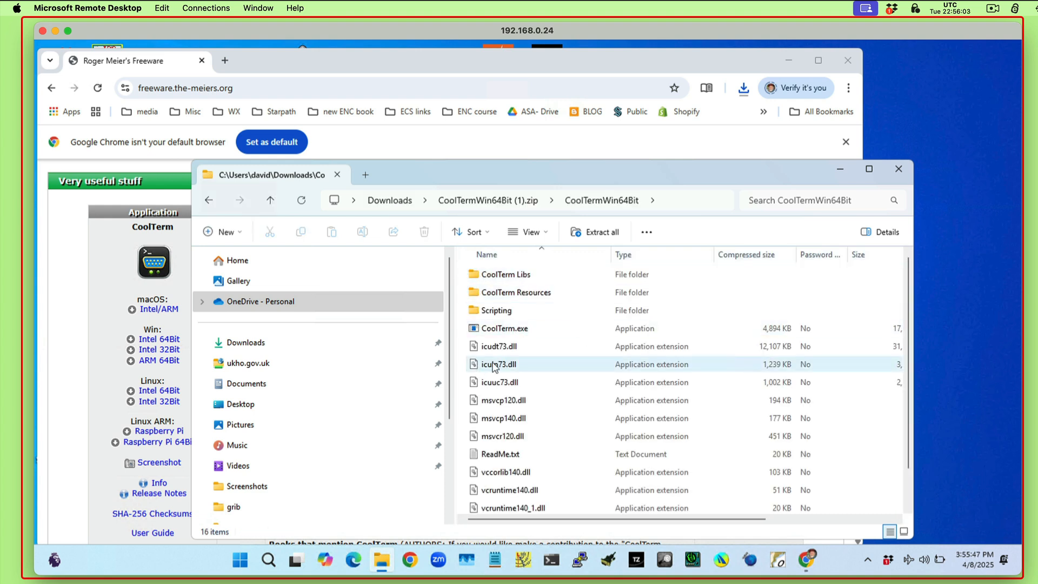
left_click(500, 365)
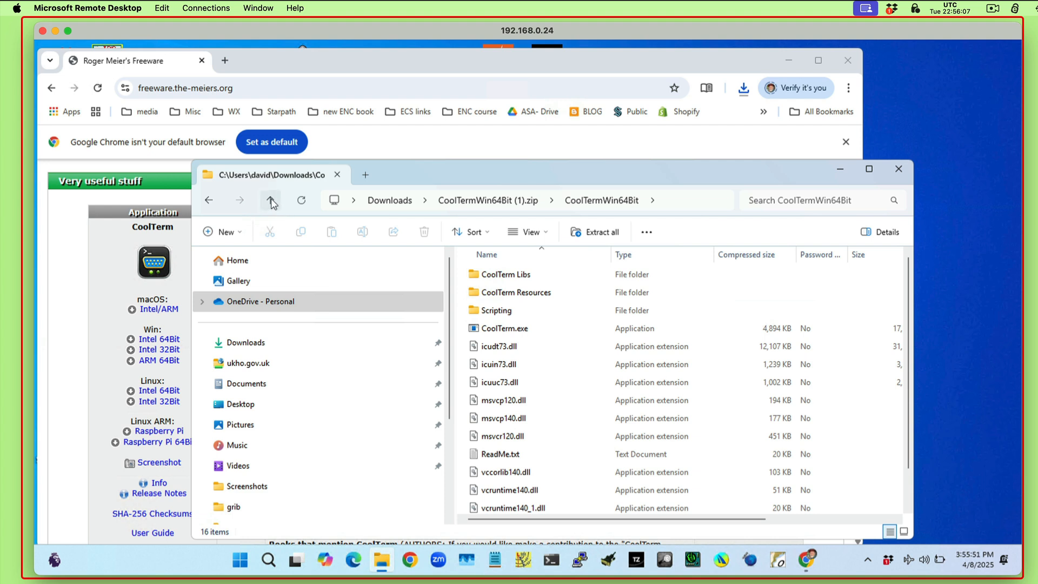
left_click(271, 200)
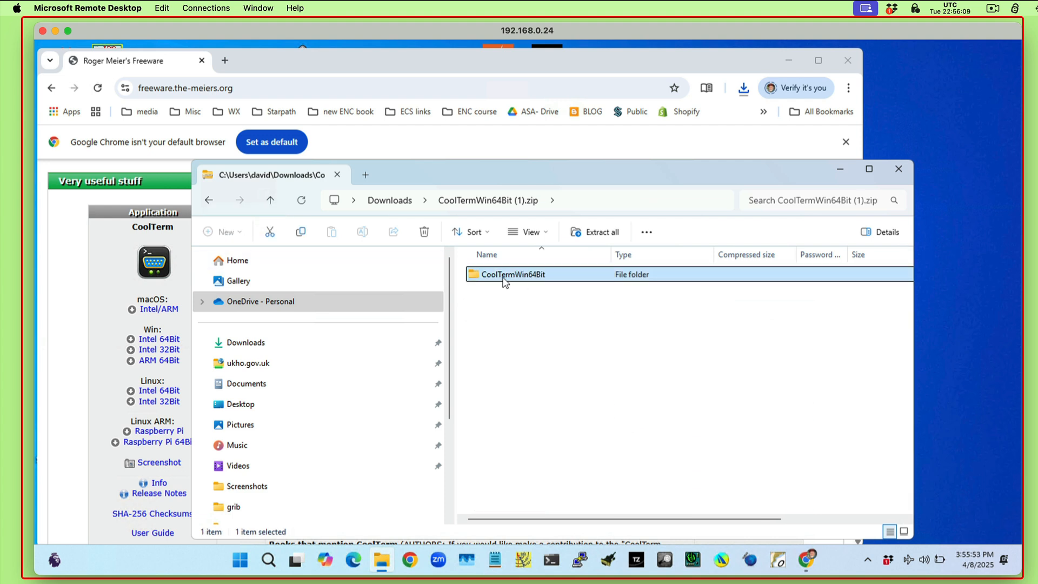
mouse_move(511, 355)
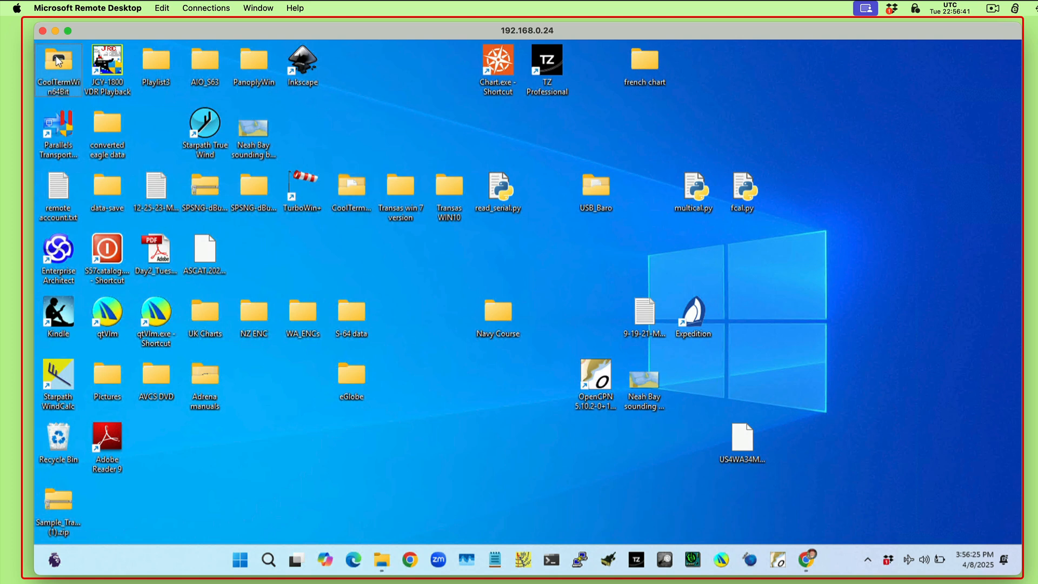
- Place CoolTermWin64Bit on the desktop's right side and select CoolTerm.exe inside it
left_click_drag(57, 66, 889, 132)
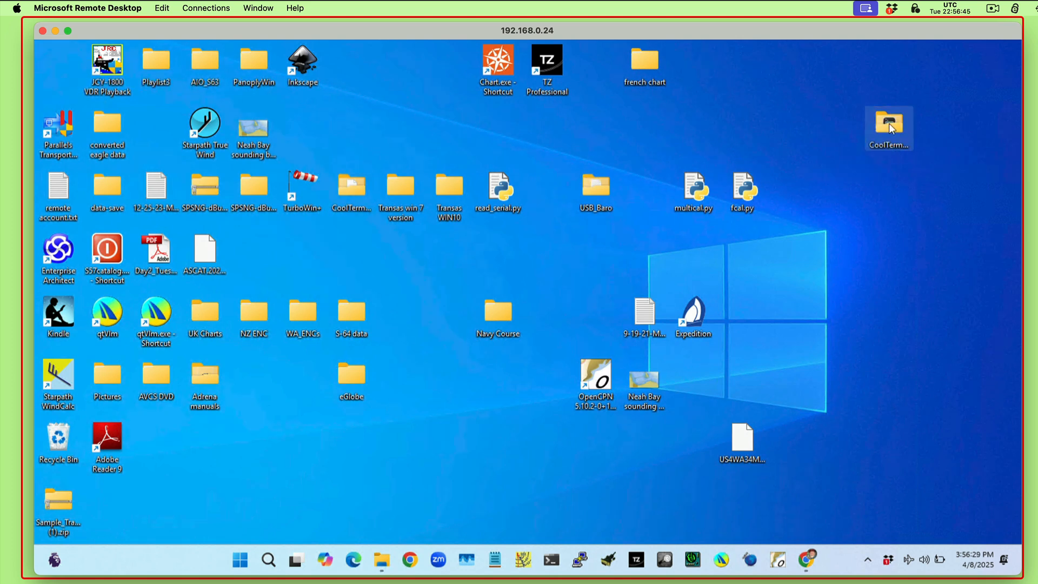
double_click(889, 122)
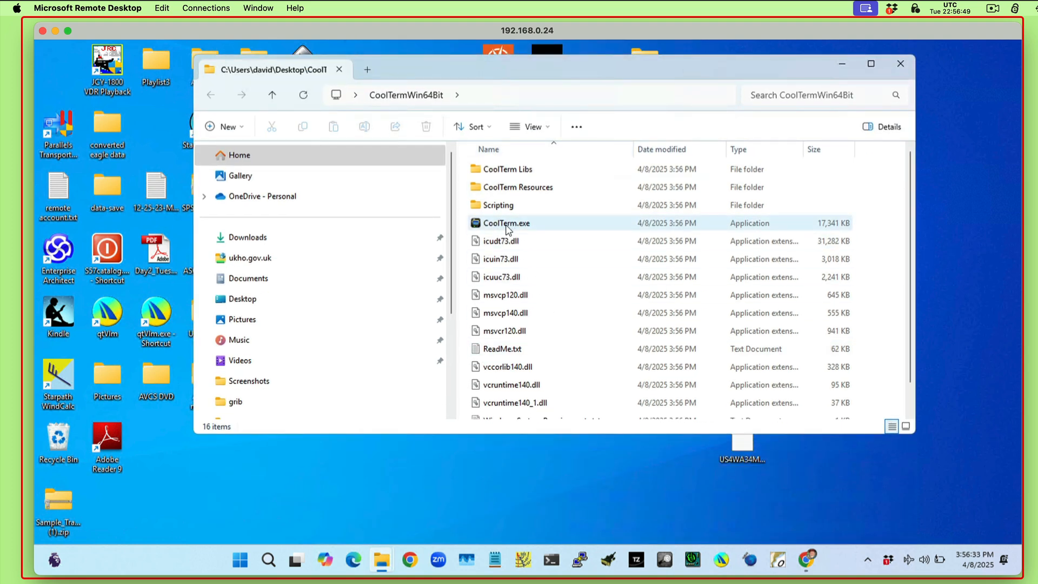
left_click(507, 222)
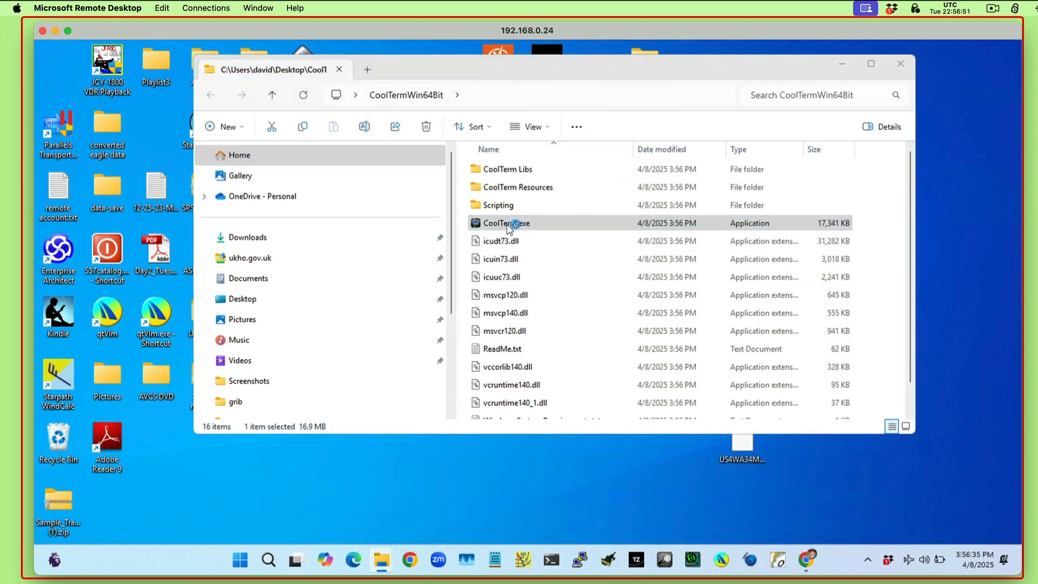
- Launch CoolTerm.exe and run it anyway past the SmartScreen warning
double_click(506, 222)
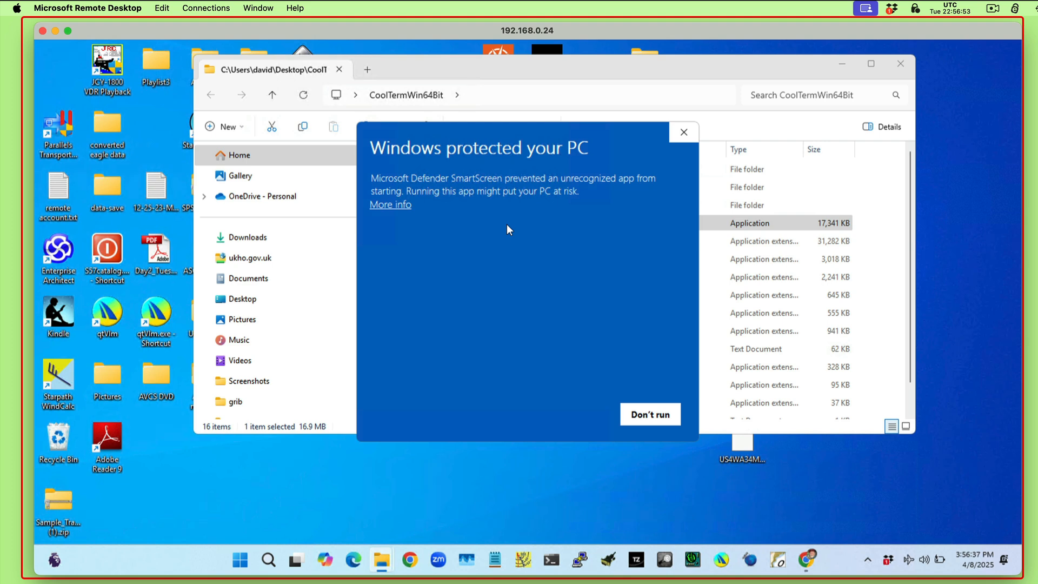
mouse_move(526, 212)
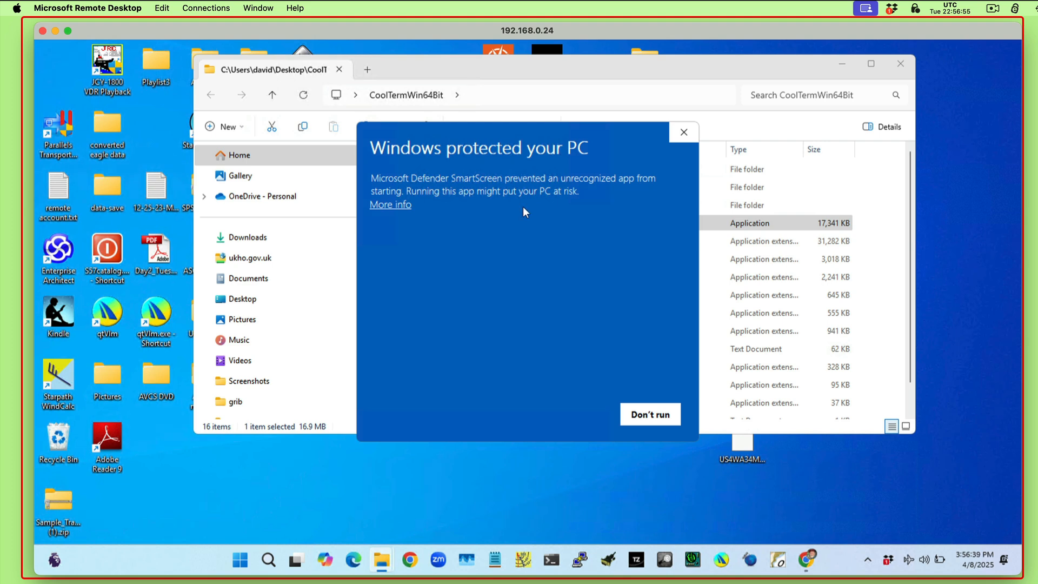
mouse_move(404, 192)
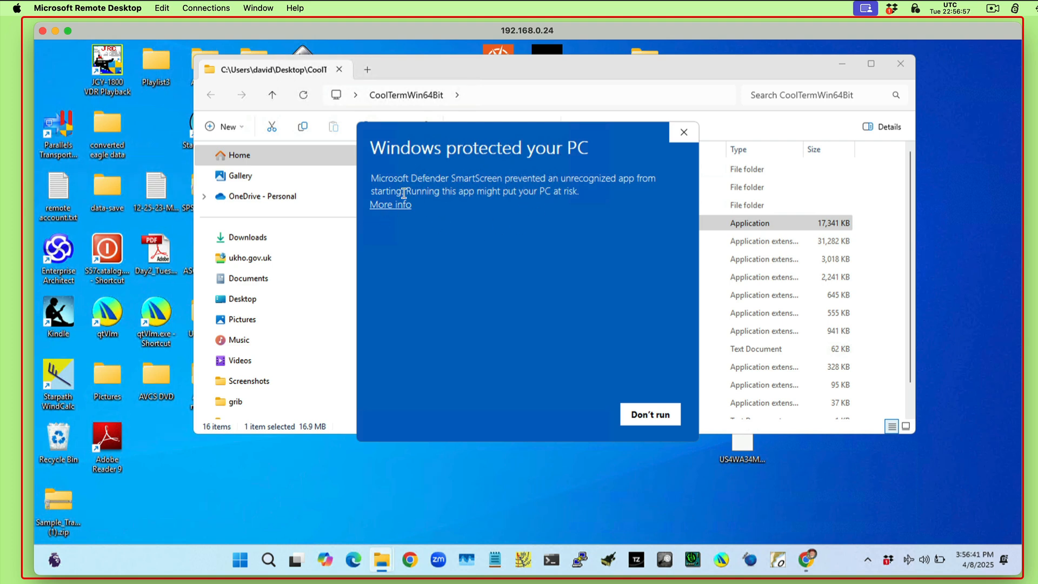
mouse_move(389, 209)
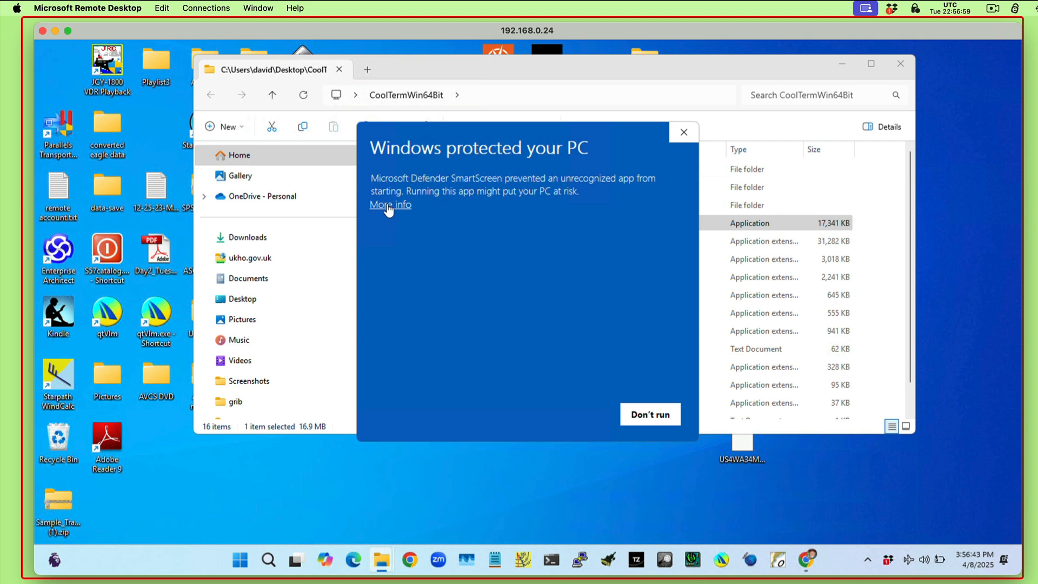
mouse_move(450, 204)
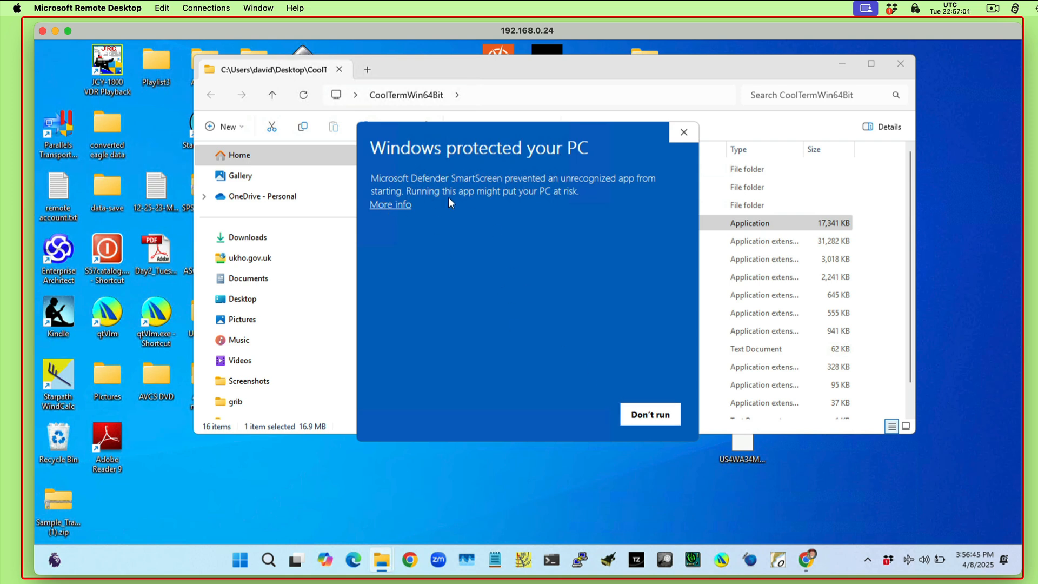
left_click(390, 204)
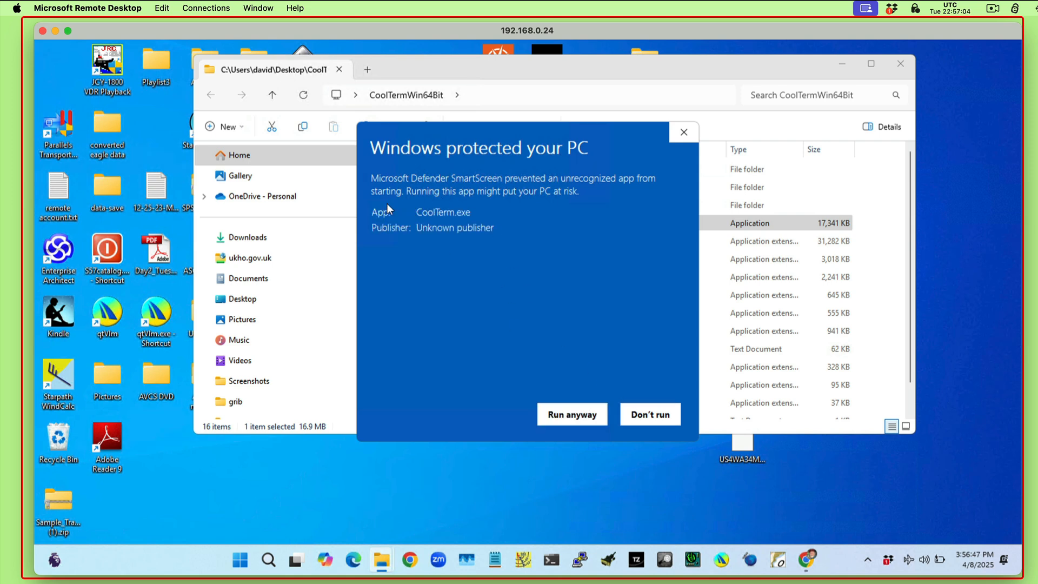
left_click(572, 415)
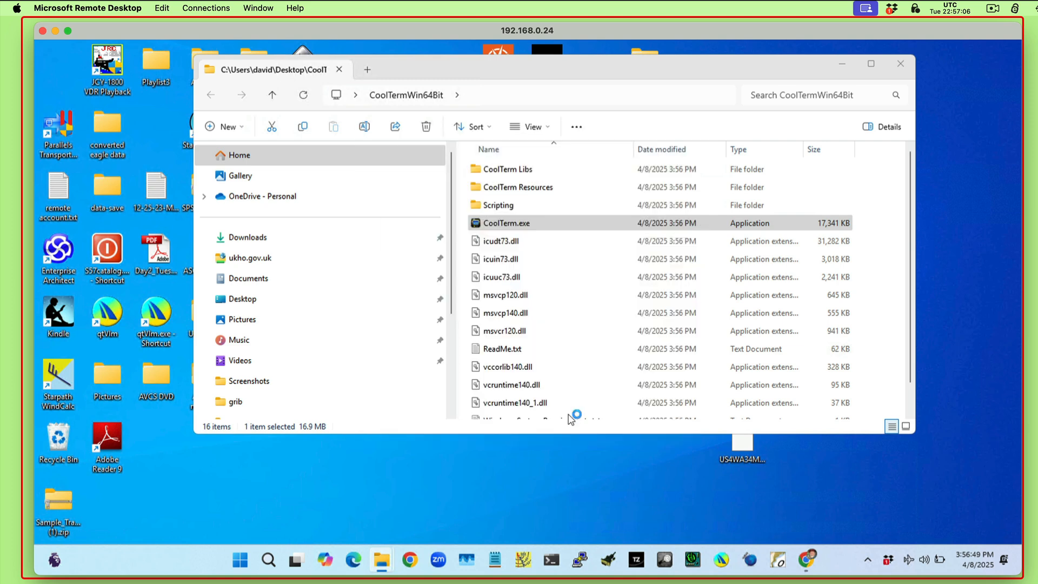
double_click(506, 222)
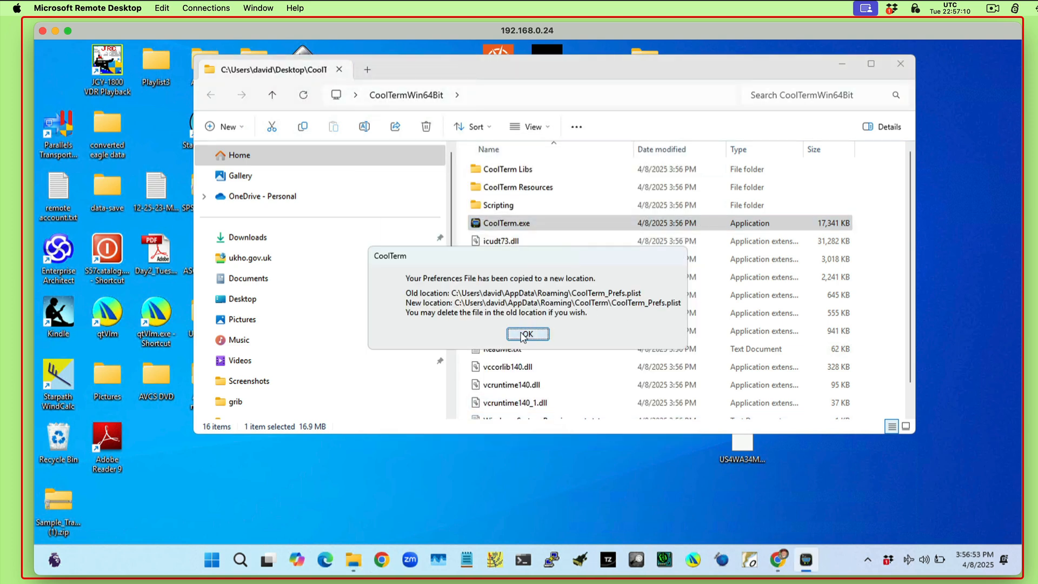
- Acknowledge the preferences relocation notice and dismiss the already-running instance warning
left_click(526, 334)
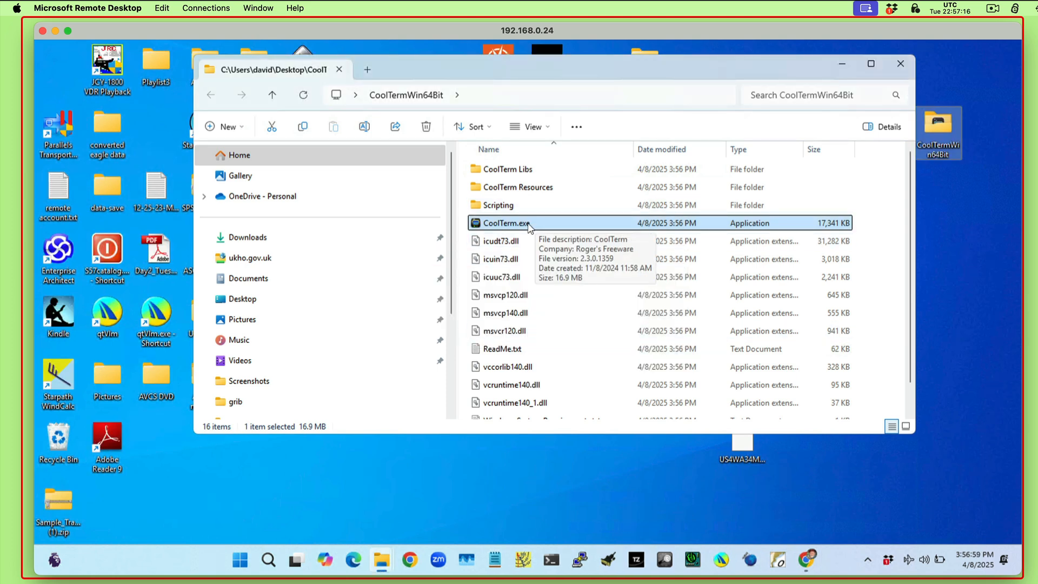
double_click(505, 223)
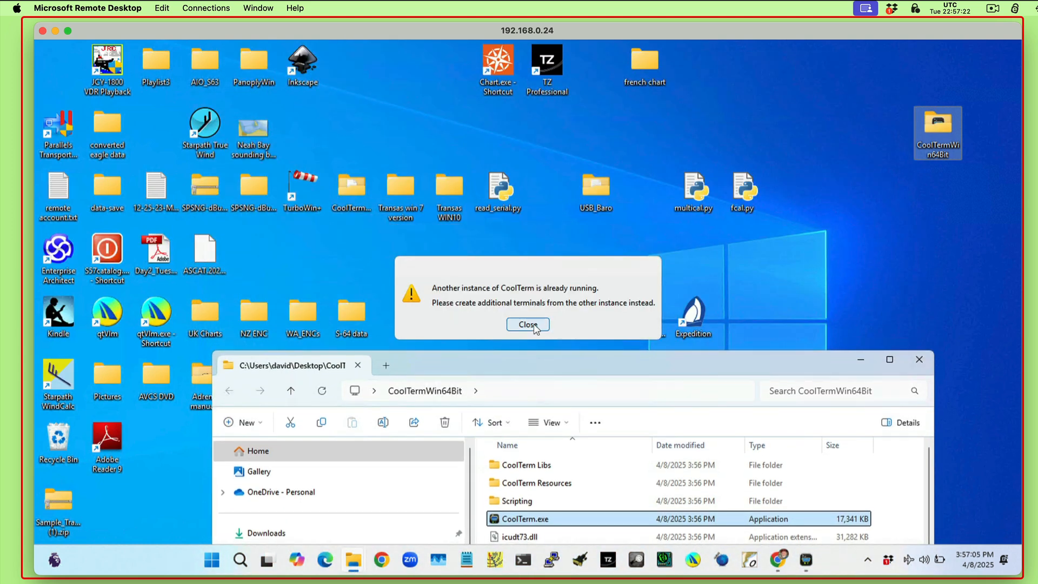
left_click(526, 324)
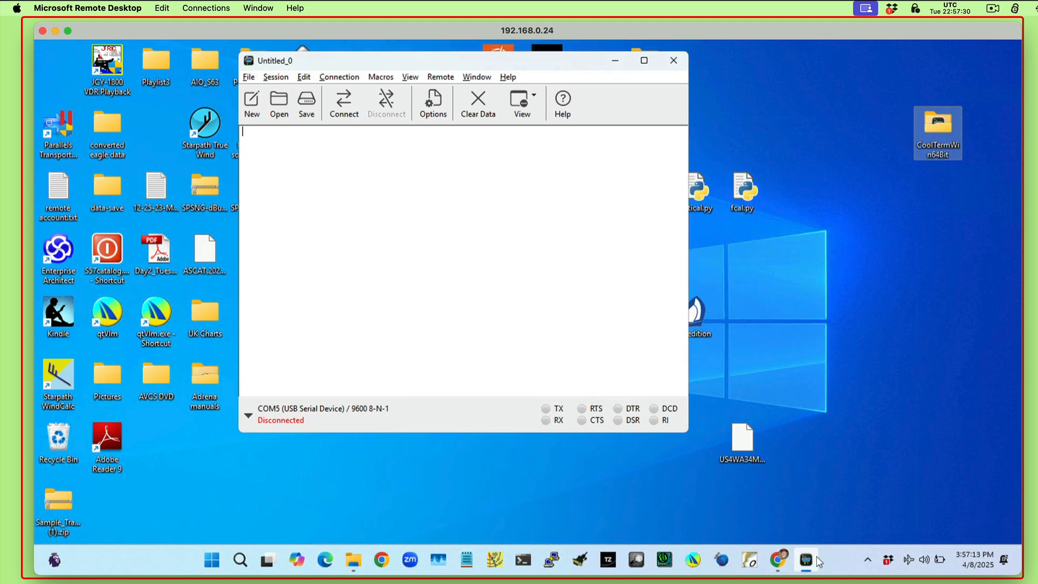
mouse_move(807, 560)
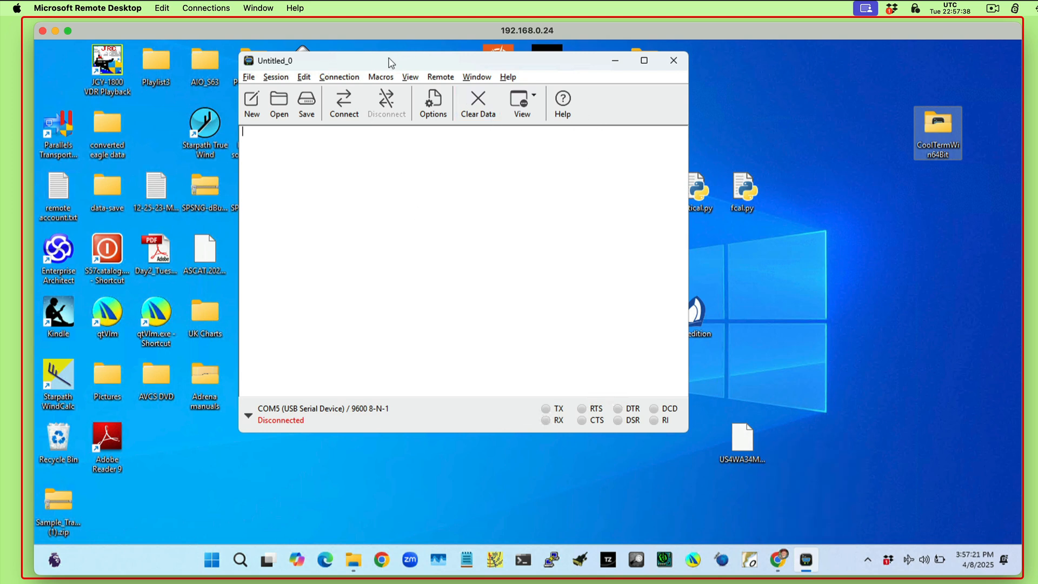
- Nudge the disconnected untitled CoolTerm window slightly left and down
left_click_drag(391, 60, 377, 66)
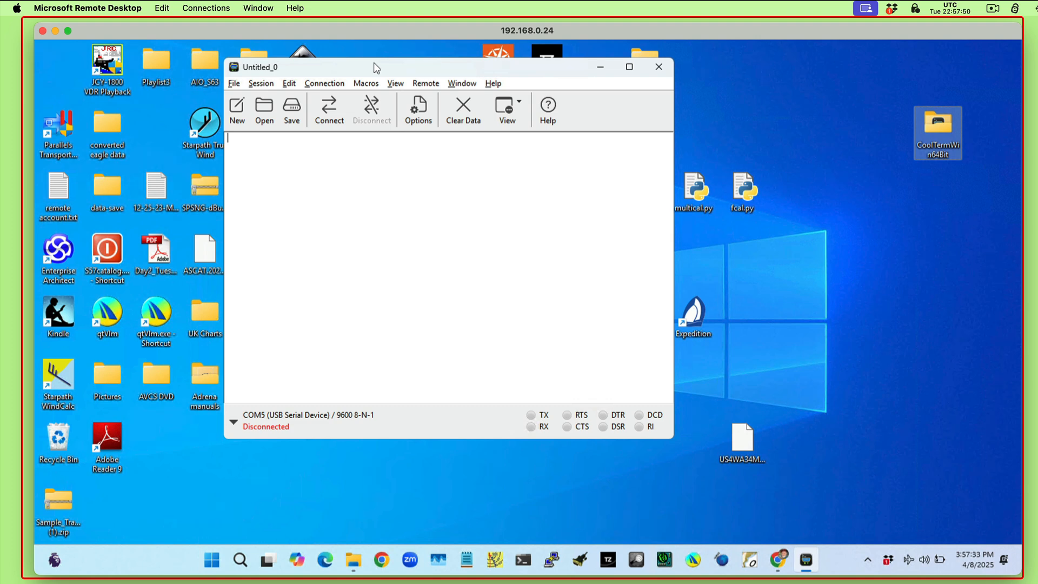
mouse_move(113, 136)
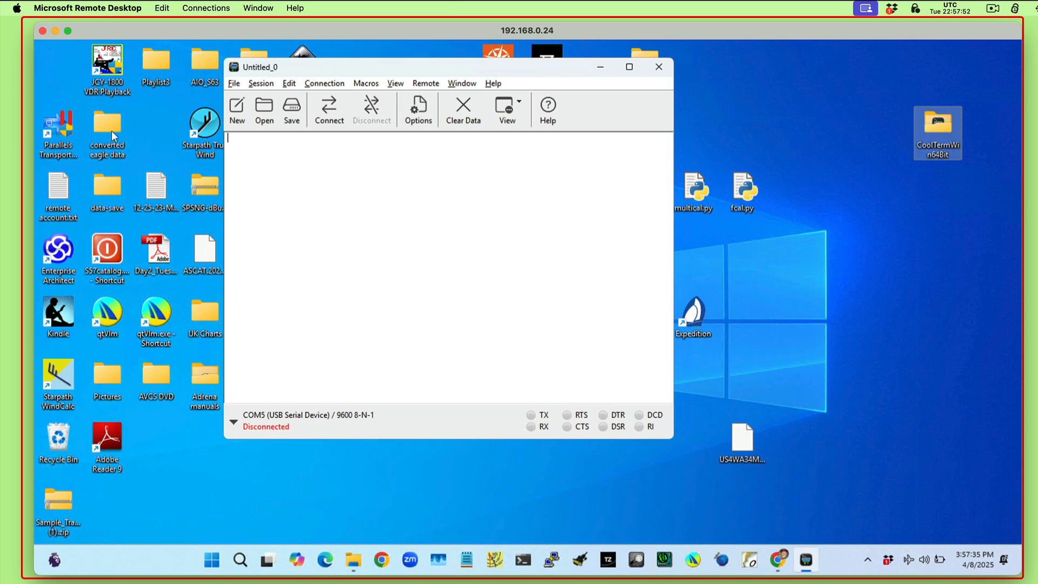
mouse_move(627, 323)
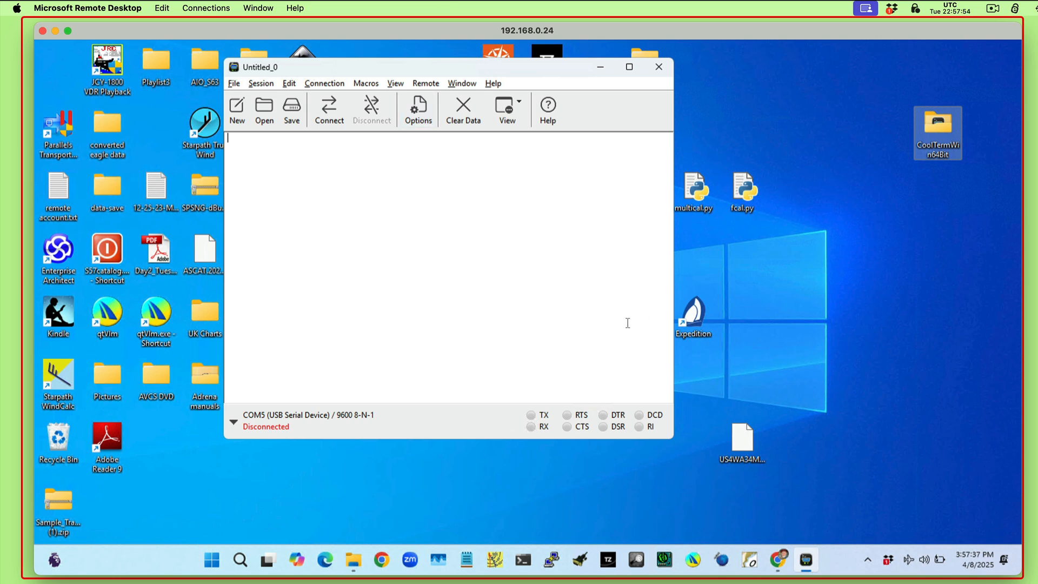
mouse_move(543, 315)
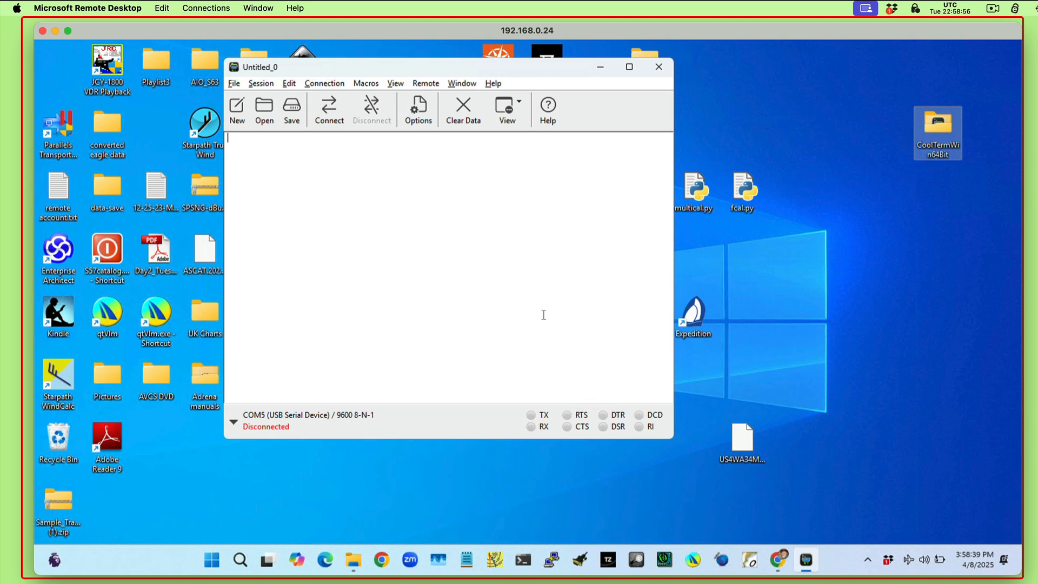
mouse_move(450, 293)
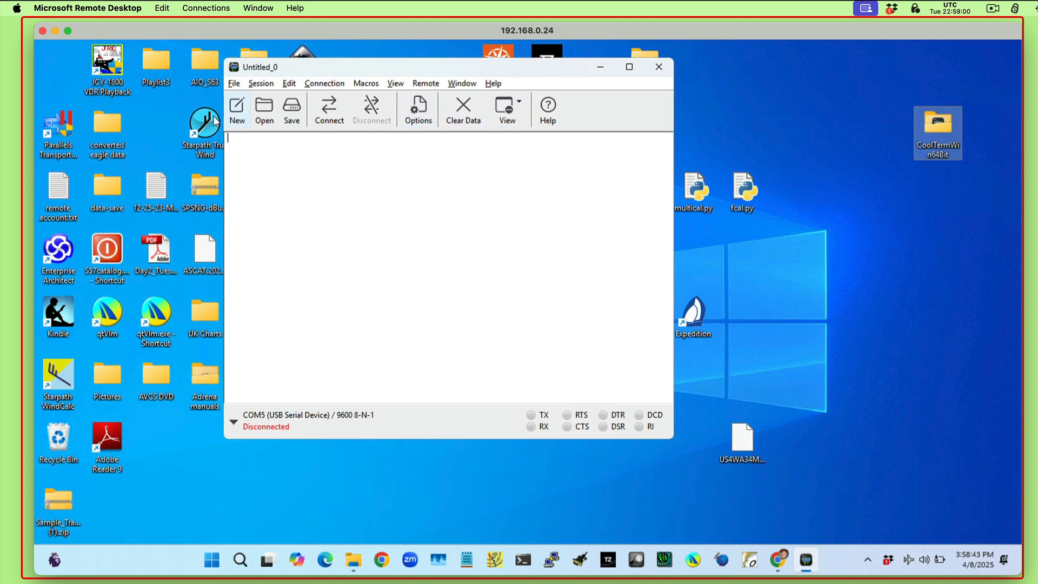
mouse_move(409, 211)
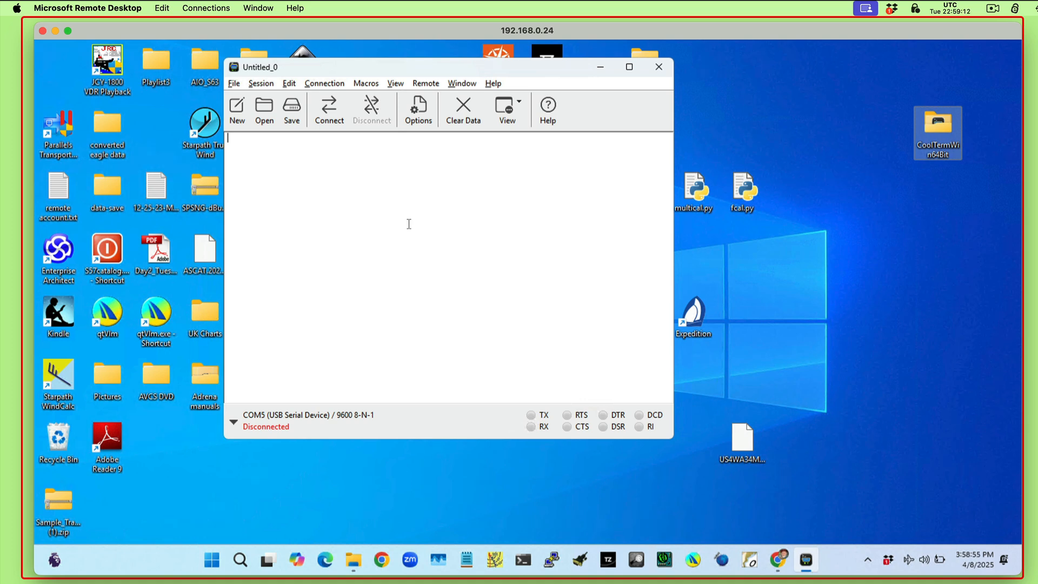
mouse_move(406, 214)
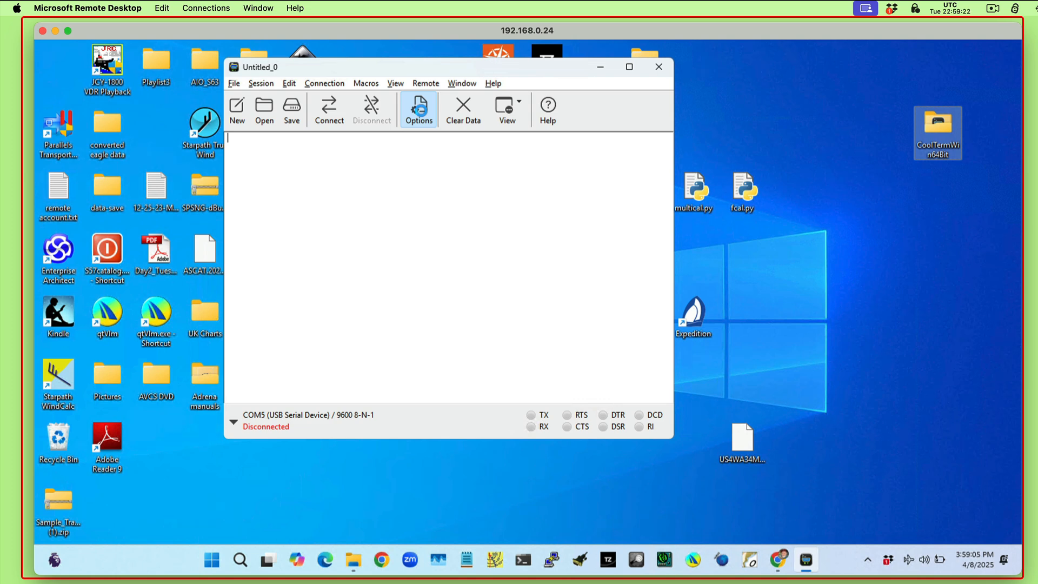
- Review the Serial Port settings in Connection Options, keeping COM5 at 9600 8-N-1
left_click(417, 109)
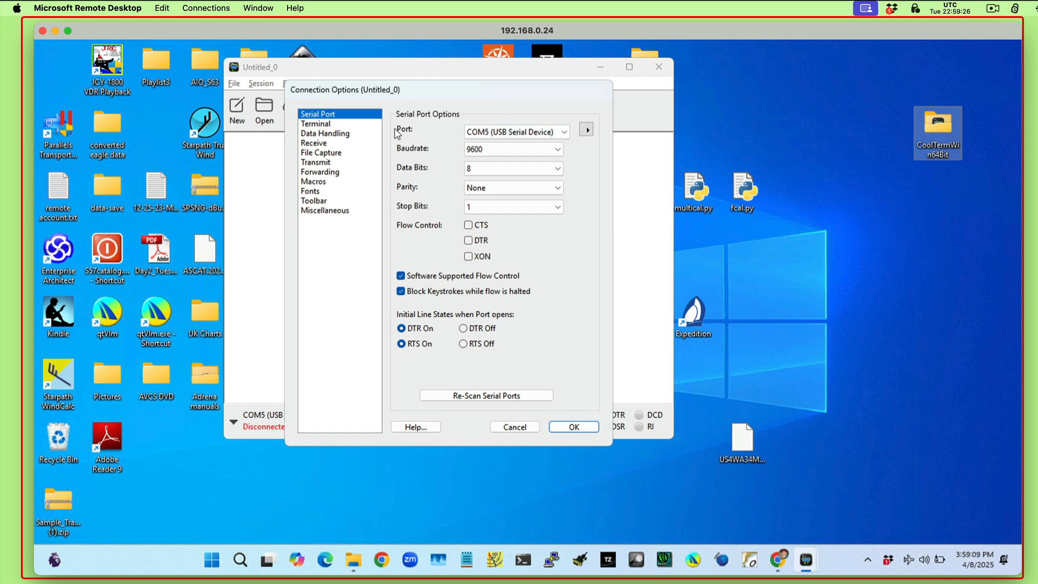
mouse_move(542, 155)
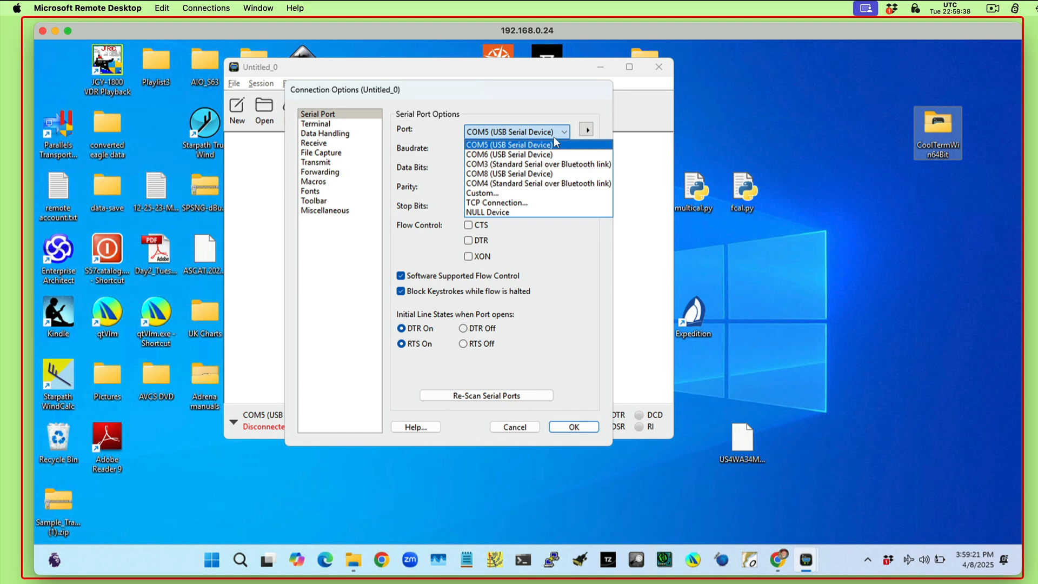
mouse_move(530, 143)
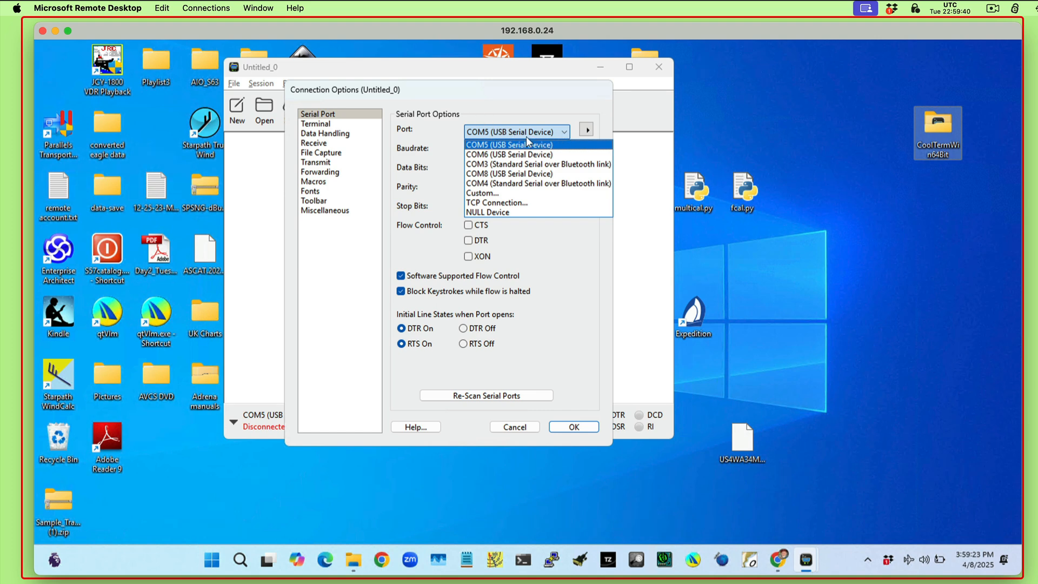
left_click(509, 144)
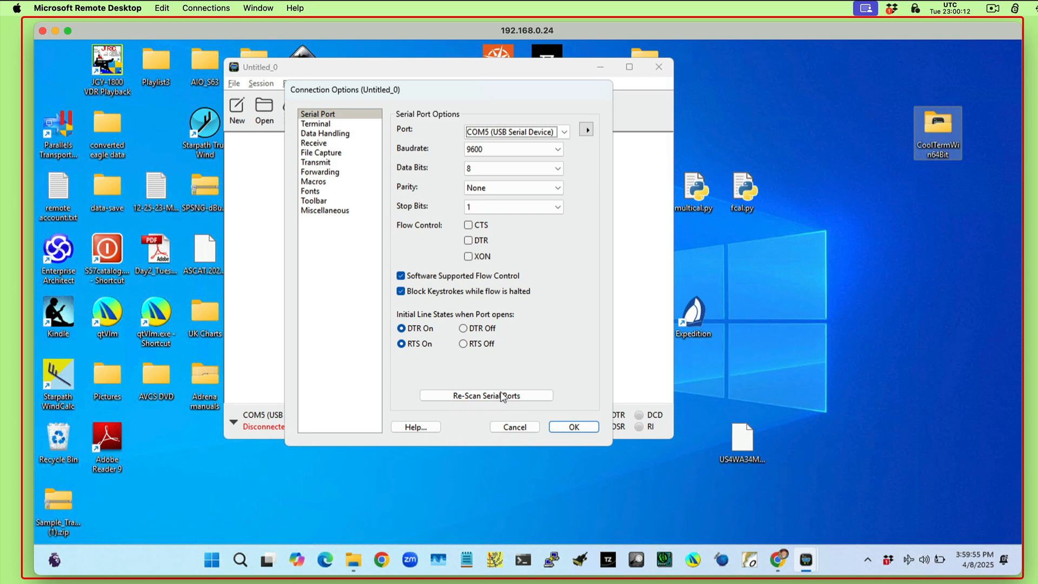
mouse_move(465, 420)
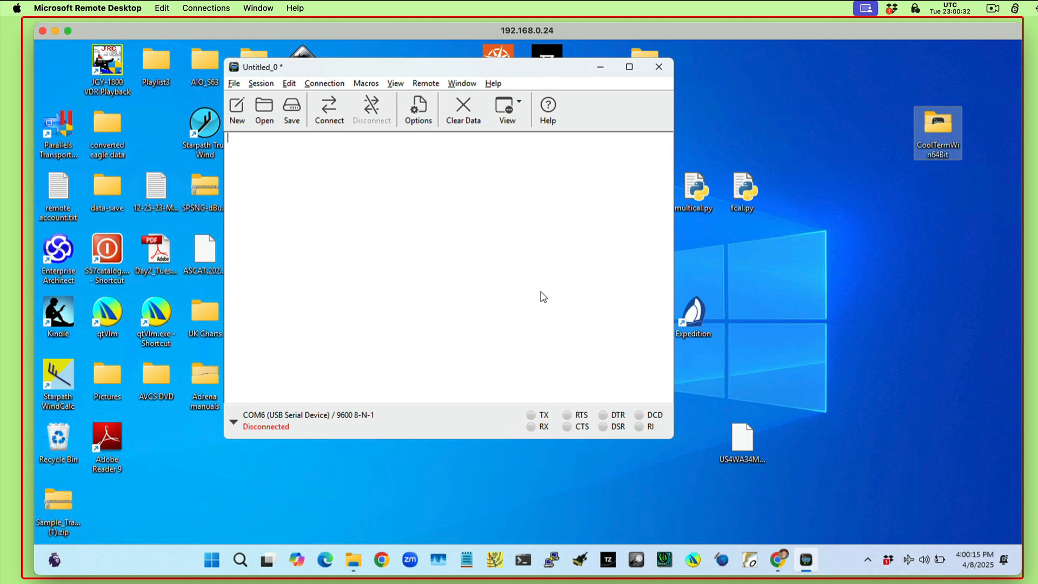
mouse_move(350, 166)
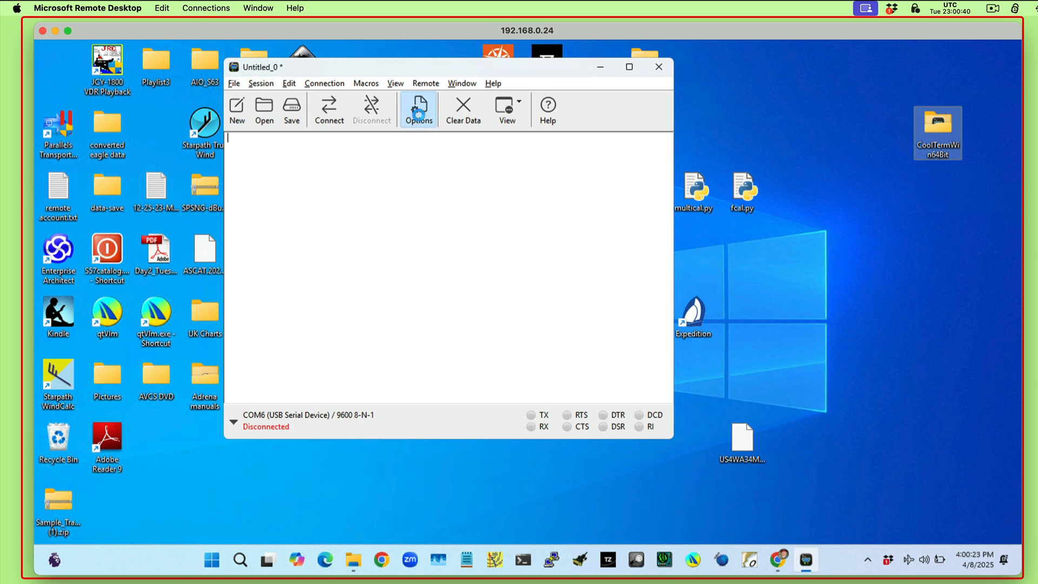
left_click(418, 109)
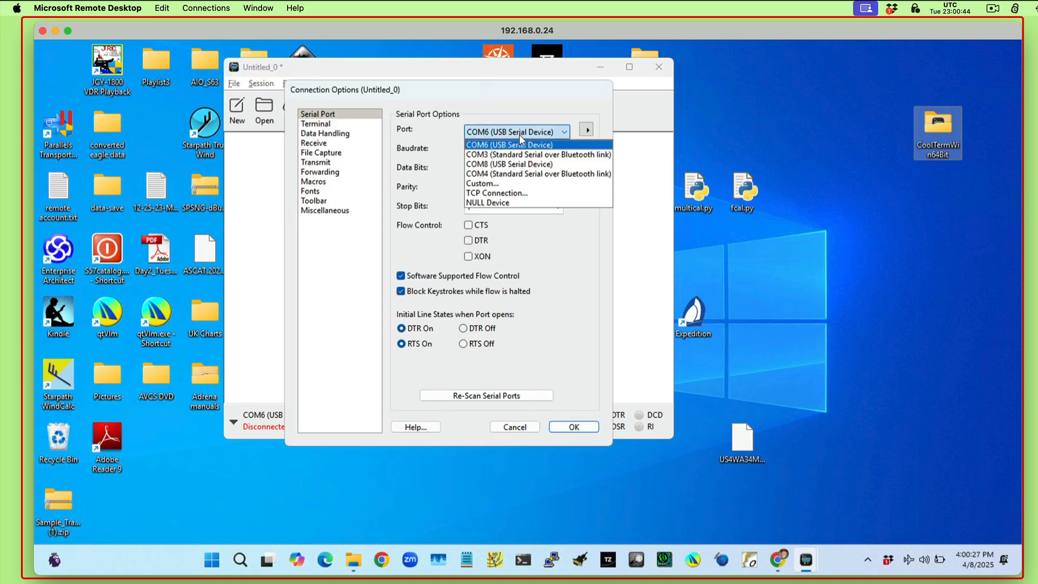
mouse_move(520, 164)
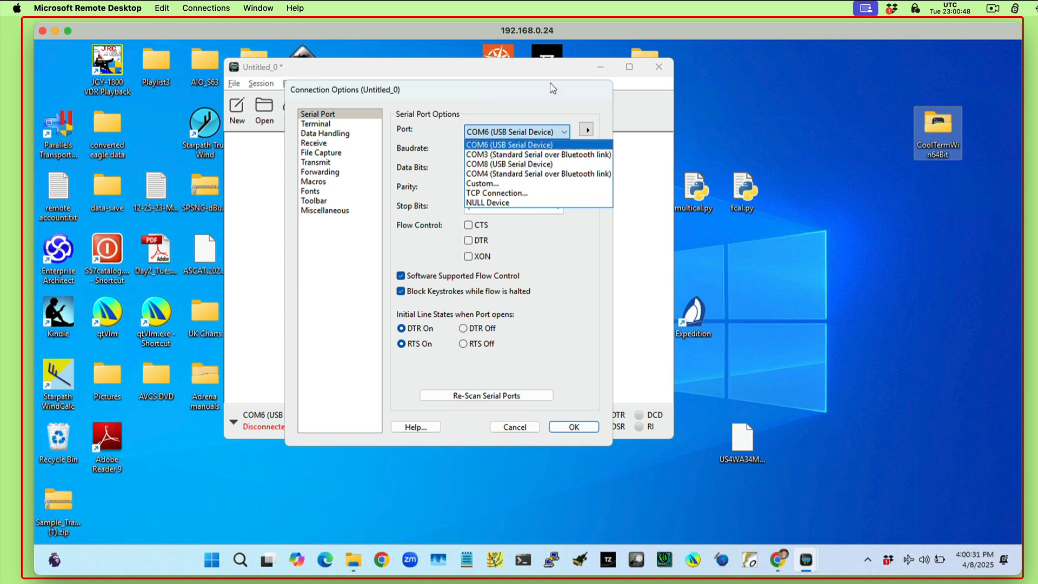
left_click(509, 144)
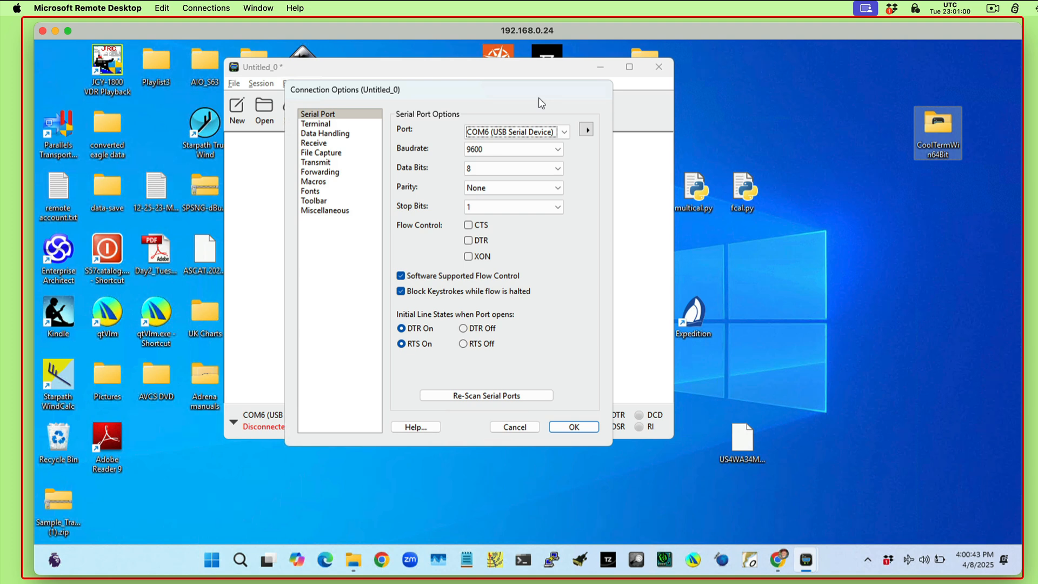
mouse_move(510, 436)
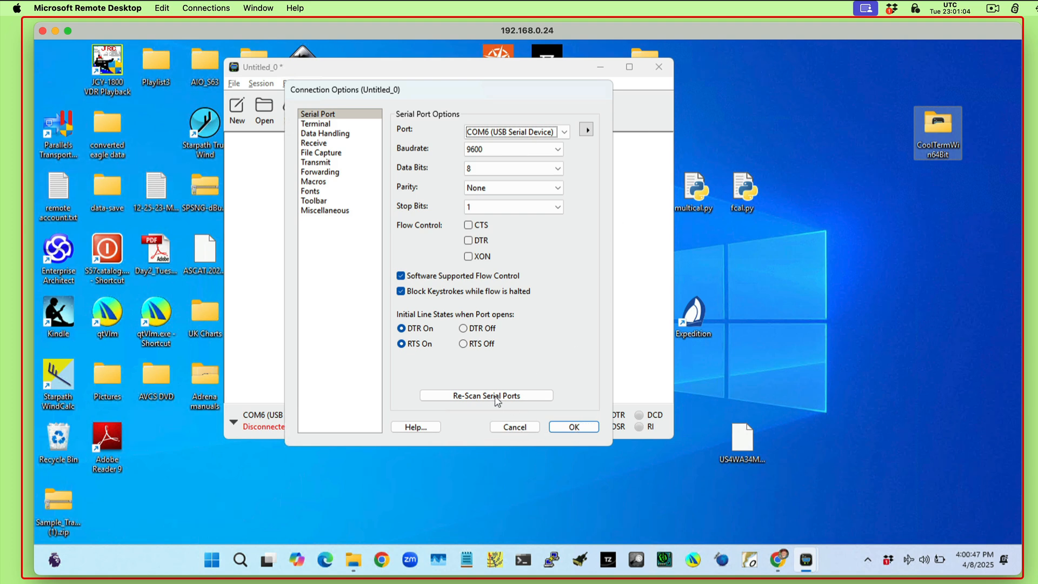
left_click(572, 426)
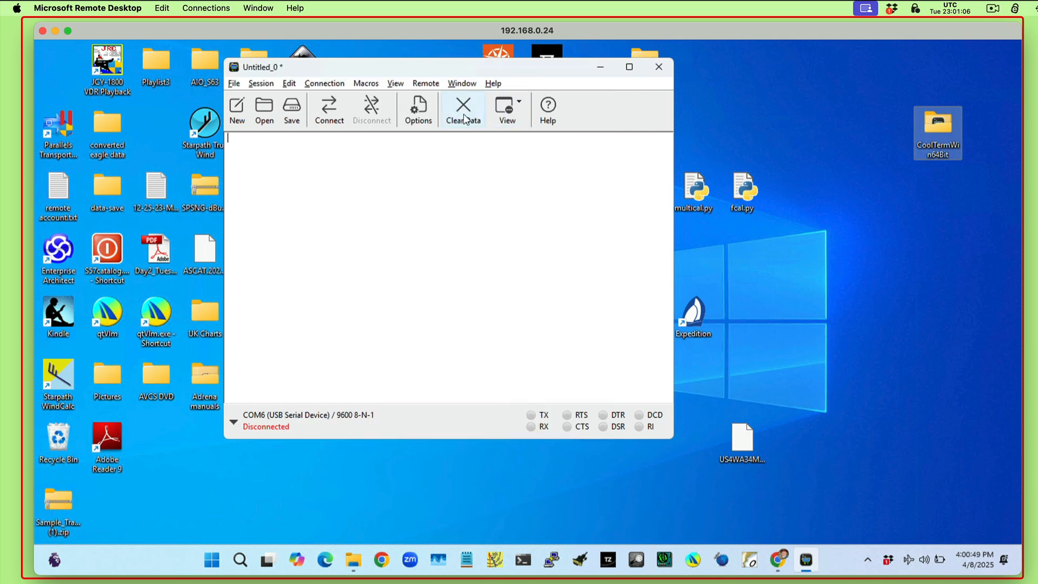
mouse_move(417, 109)
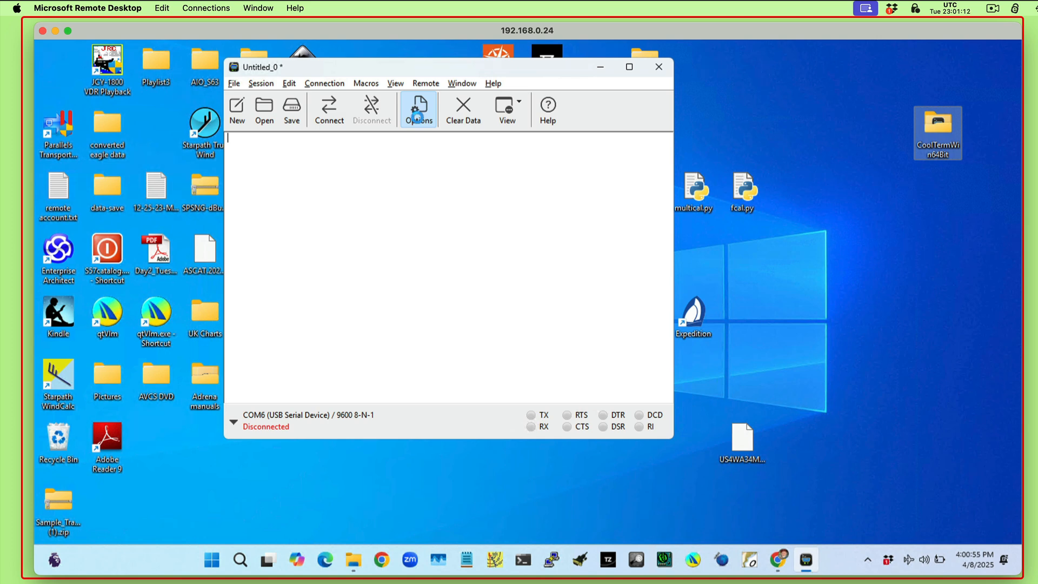
- Confirm COM5 USB serial at 9600 8-N-1 and connect to the barometer
left_click(418, 110)
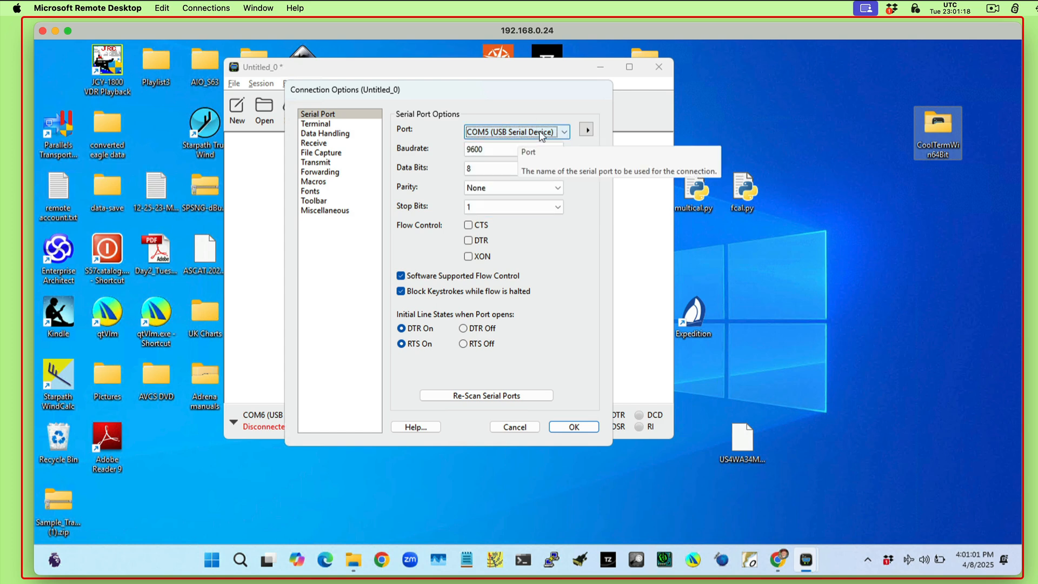
mouse_move(513, 160)
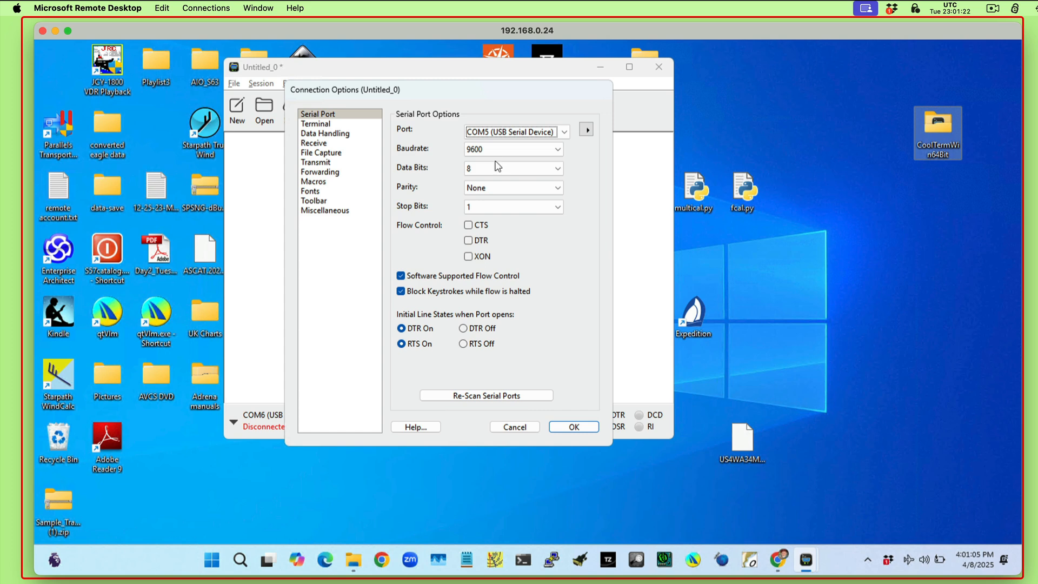
mouse_move(612, 250)
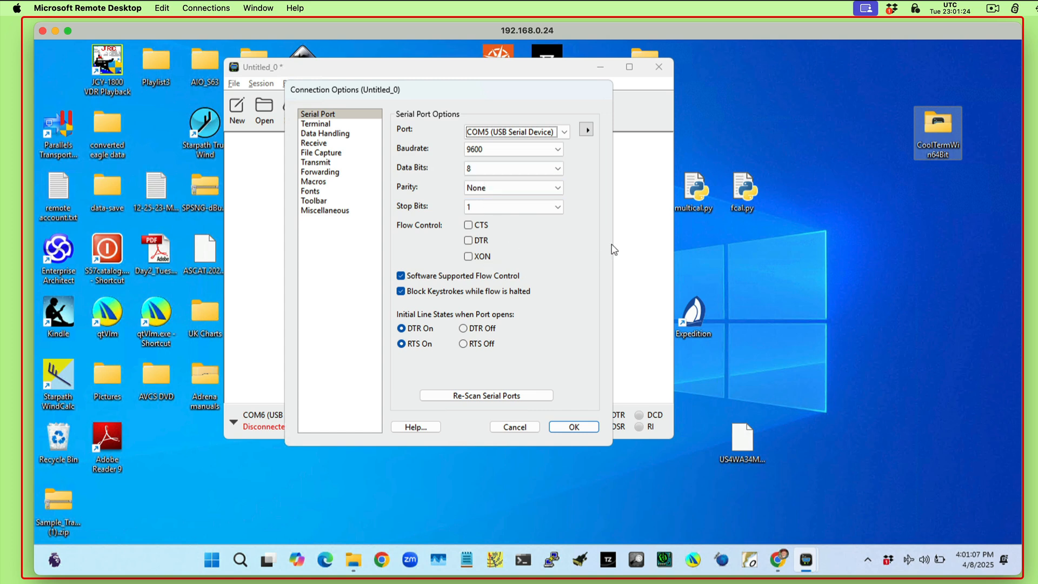
mouse_move(555, 268)
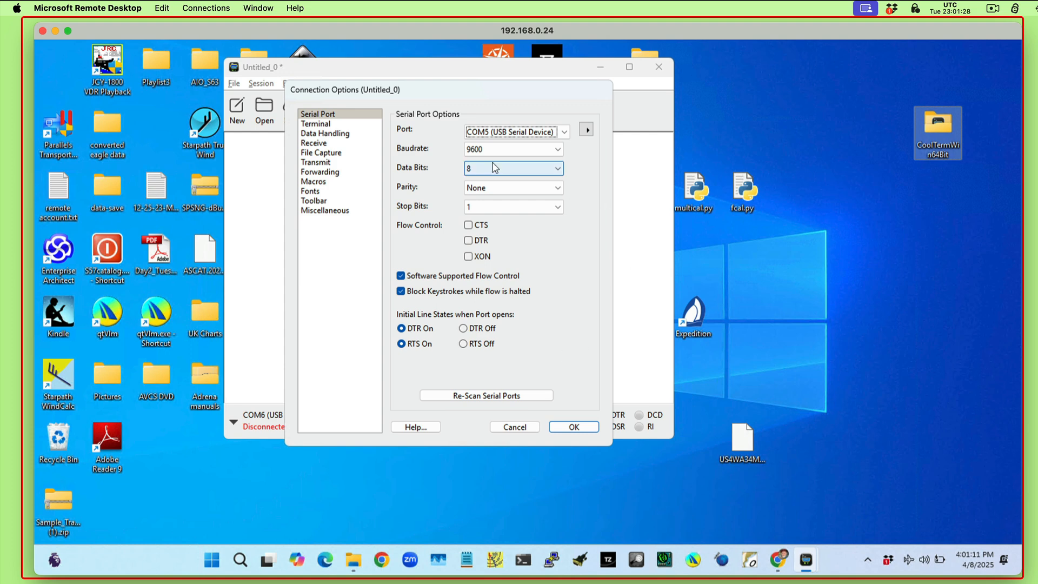
mouse_move(513, 150)
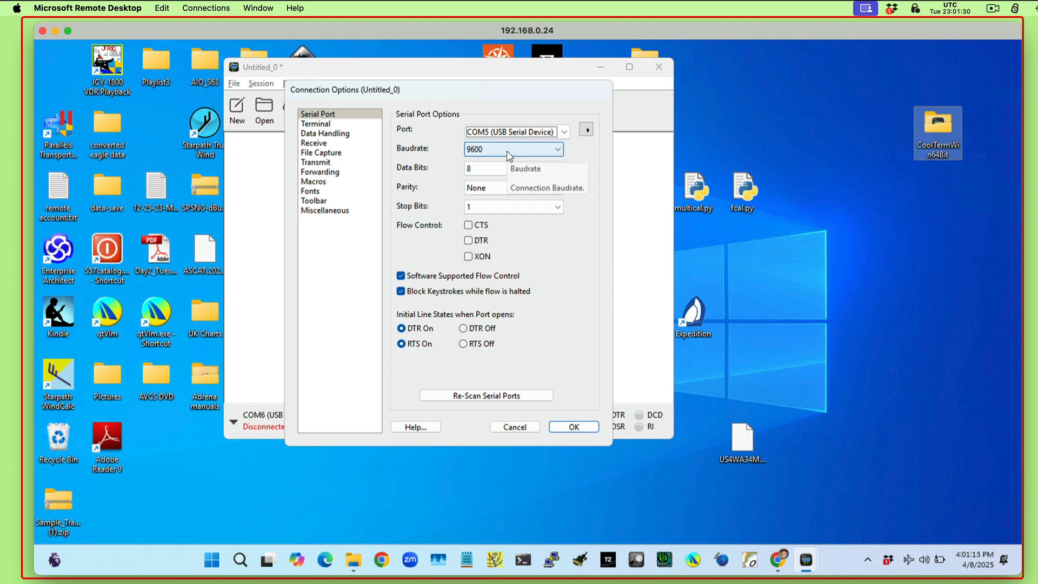
mouse_move(524, 155)
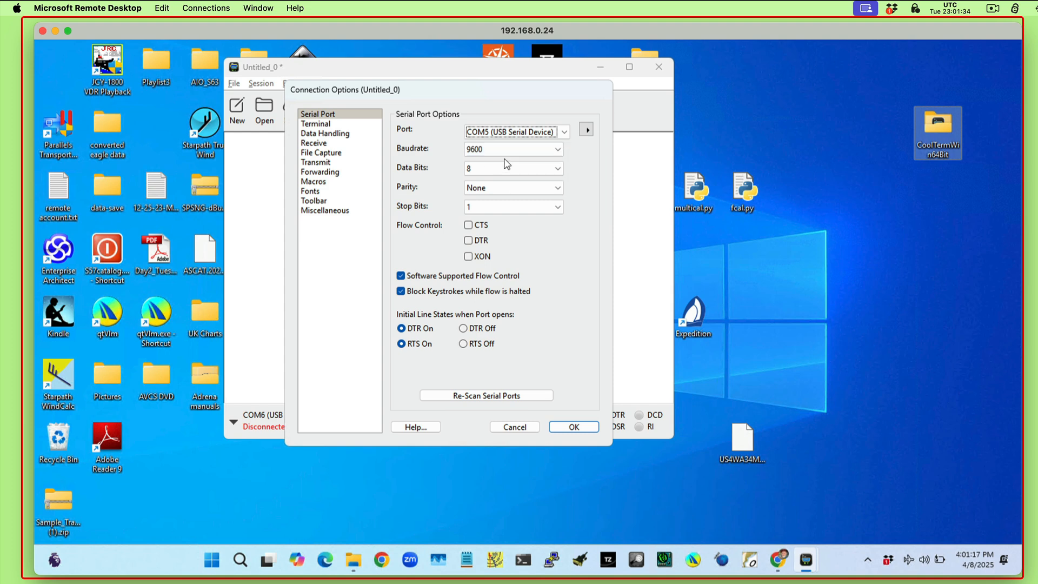
left_click(513, 131)
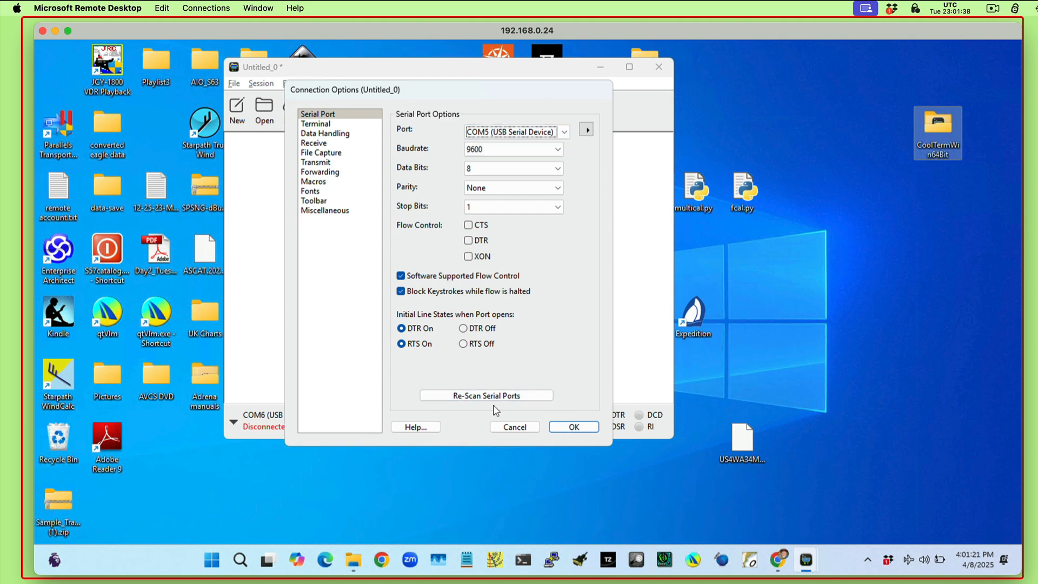
left_click(573, 426)
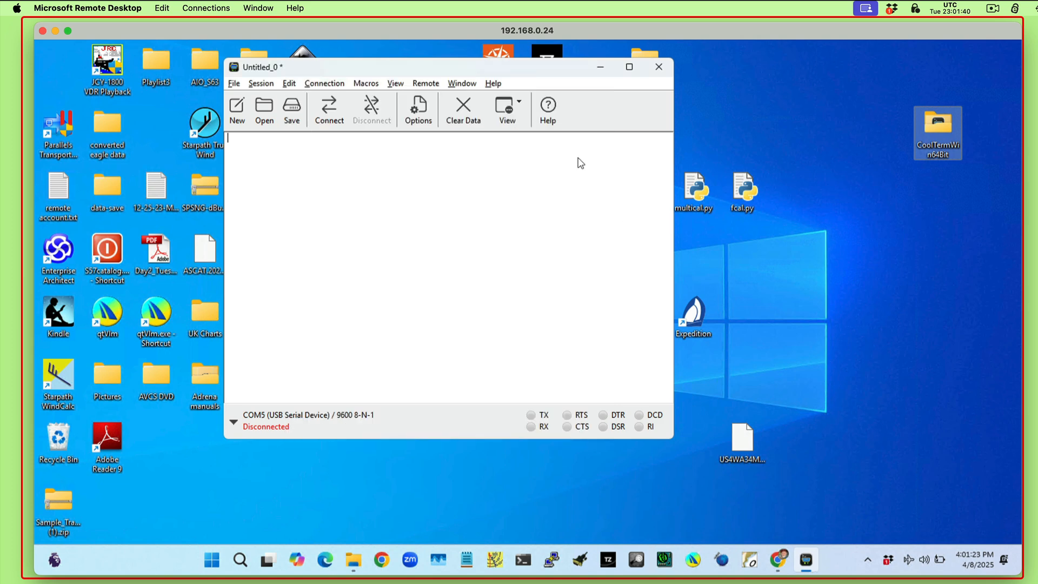
left_click(329, 109)
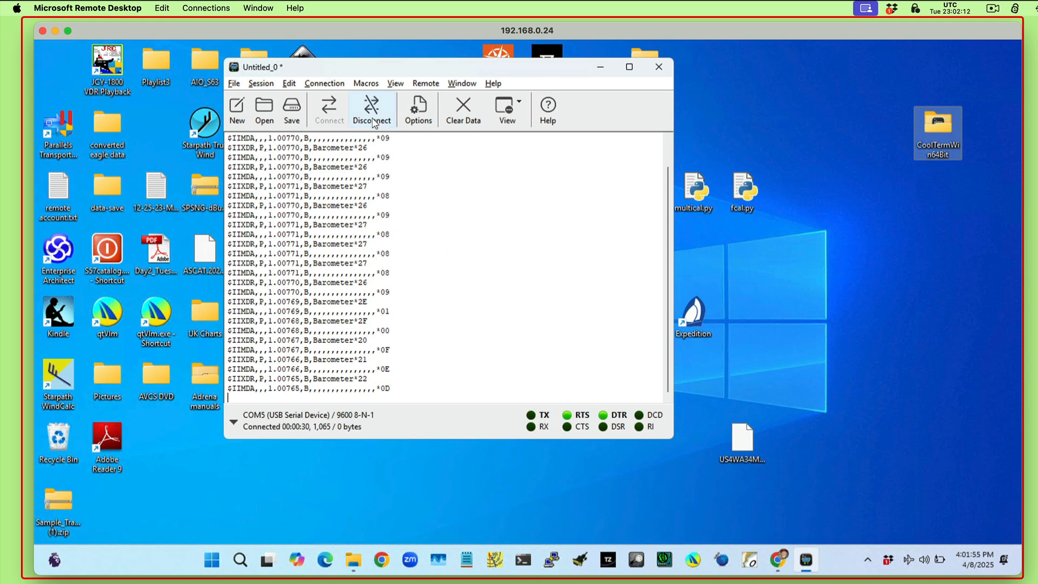
- Disconnect from COM5 after watching the barometer $IIXDR/$IIMDA sentences stream
left_click(370, 109)
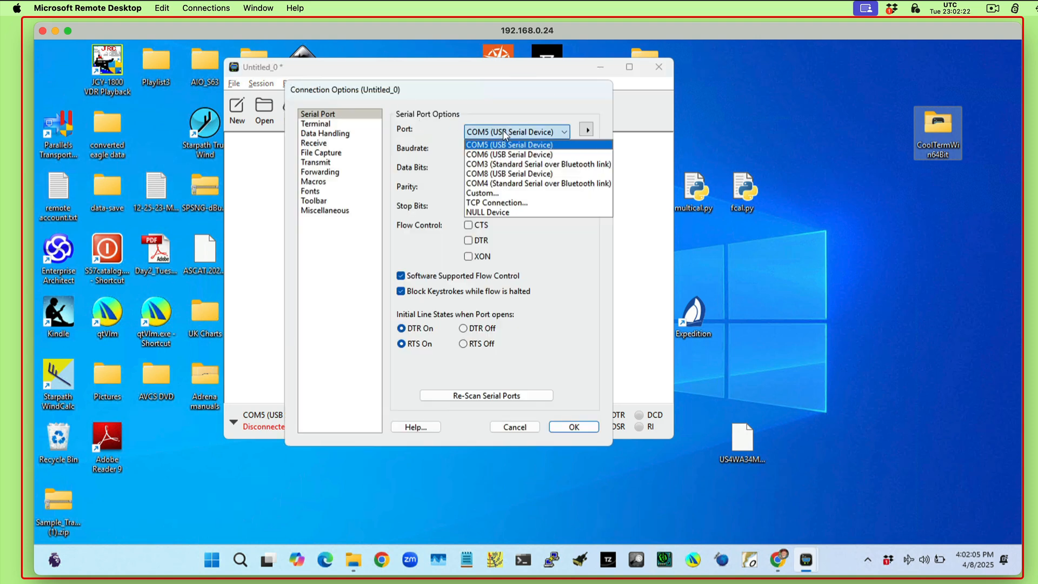
mouse_move(530, 165)
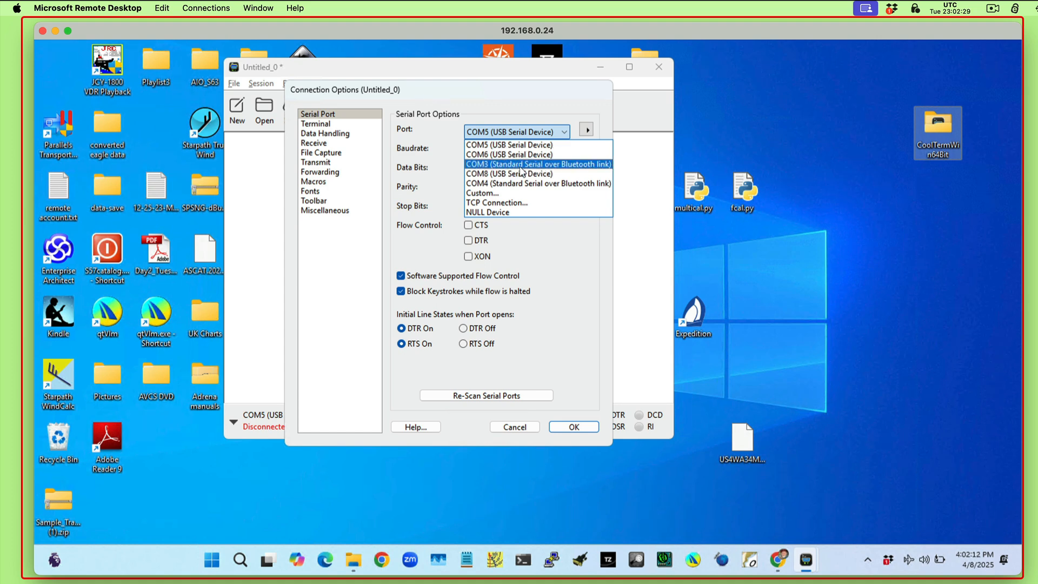
- Set the connection to COM8 USB serial at 9600 baud and confirm
left_click(509, 173)
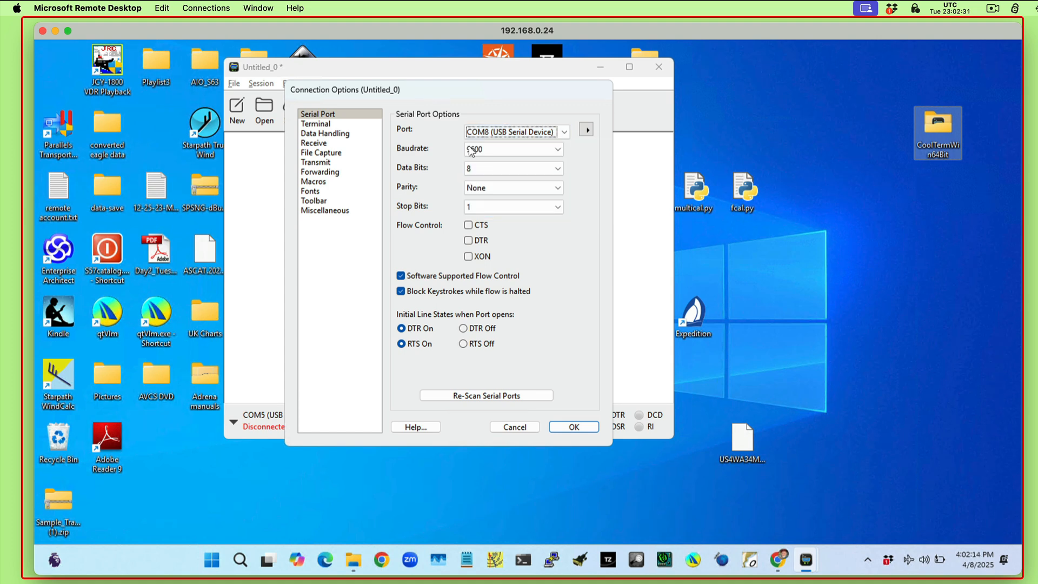
type("9600")
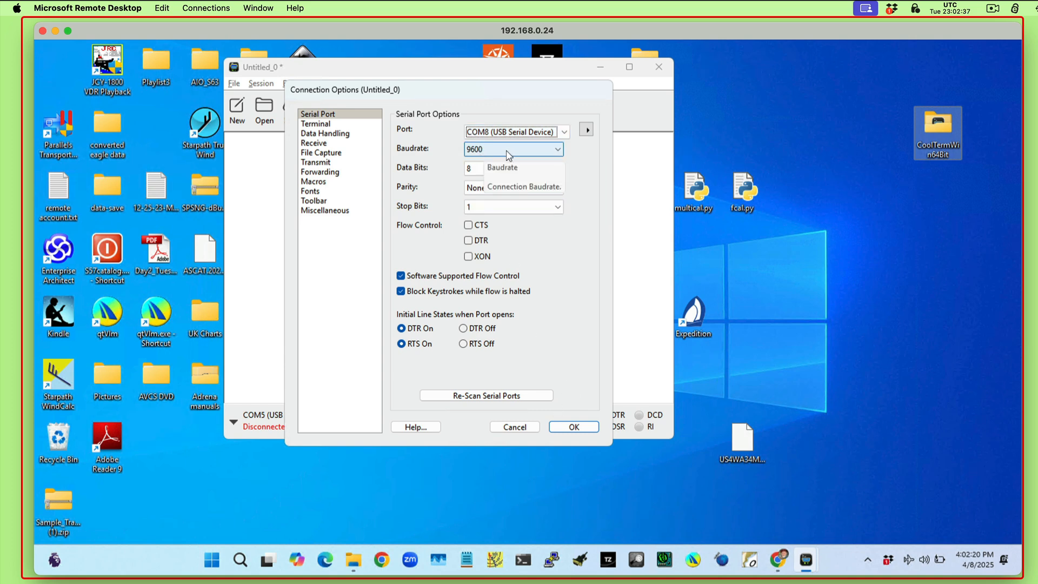
left_click(573, 426)
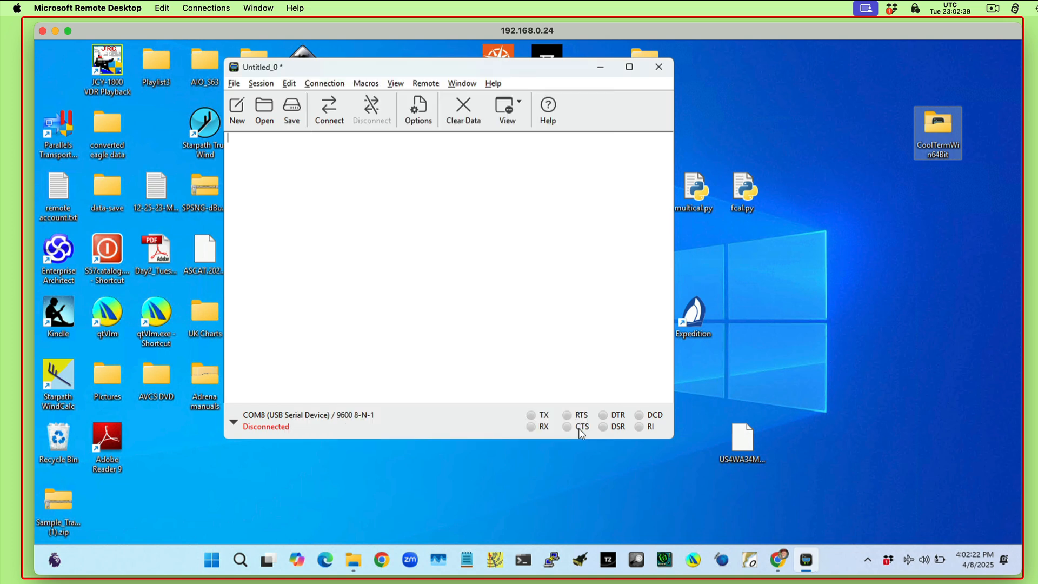
- Connect to COM8, receive live !AIVDM AIS sentences, then disconnect keeping the data on screen
left_click(329, 109)
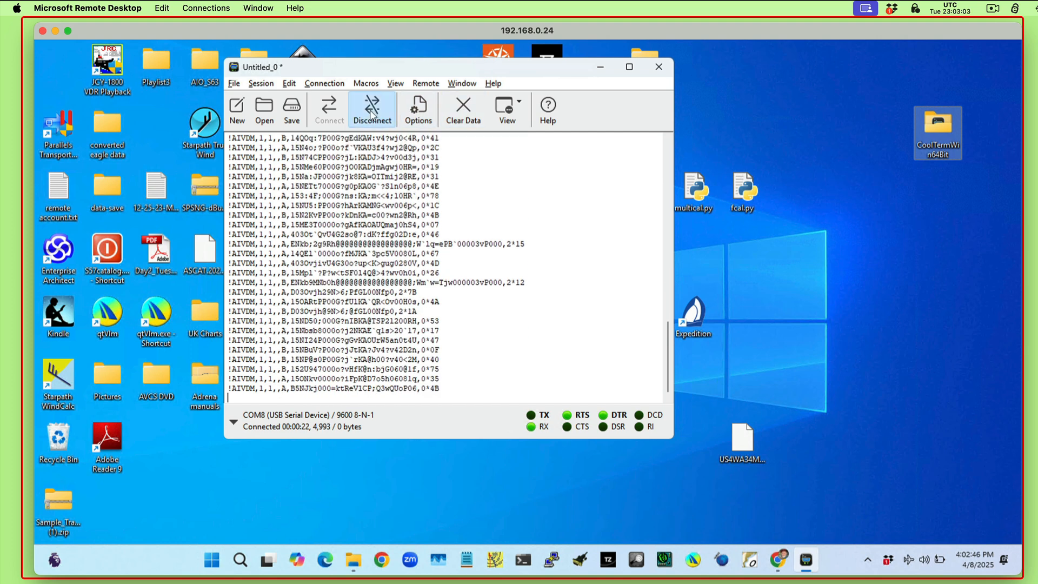
left_click(372, 109)
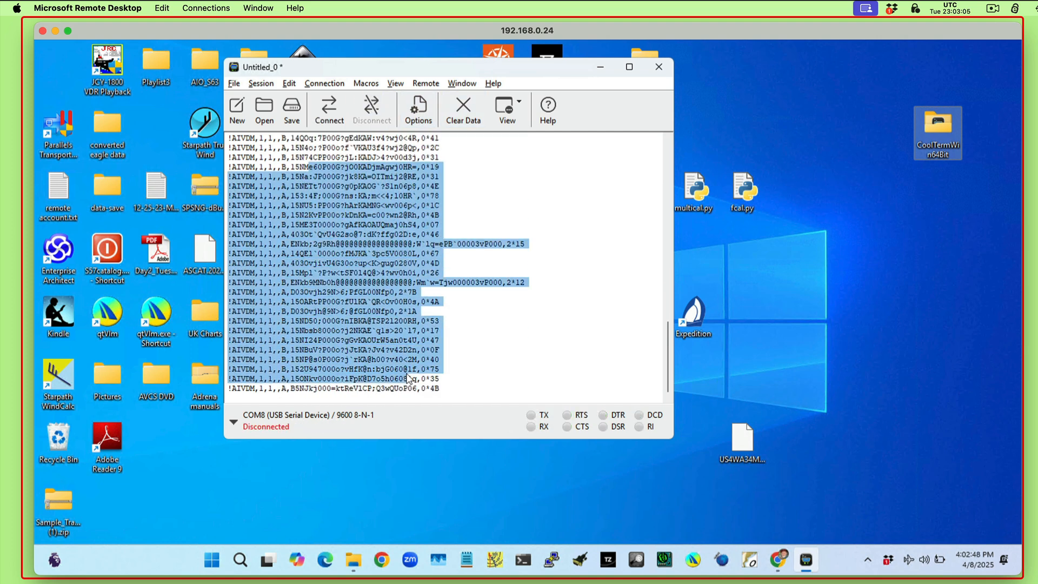
right_click(409, 380)
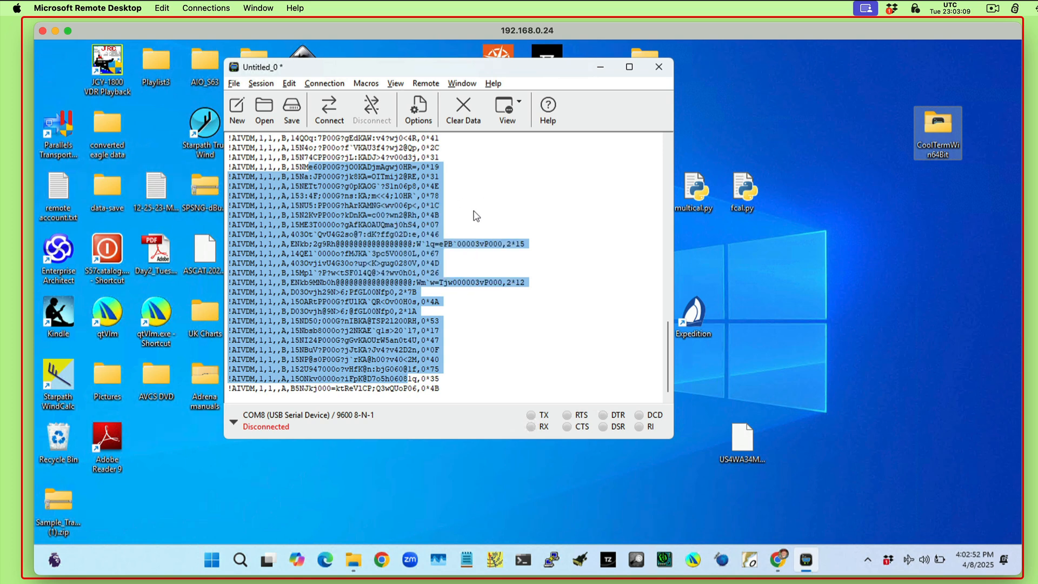
mouse_move(397, 305)
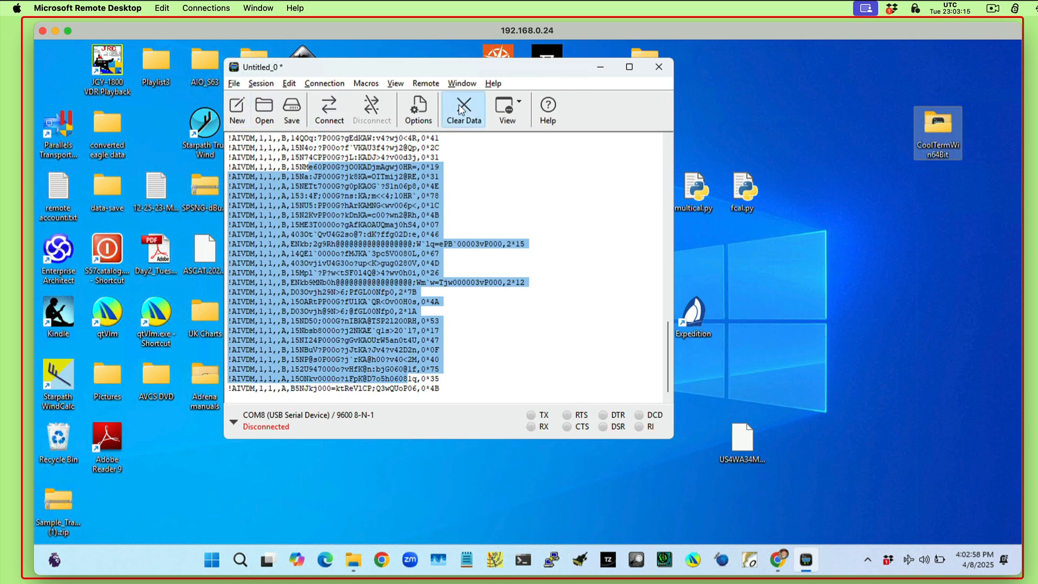
- Clear the received AIS sentences from the terminal
left_click(463, 110)
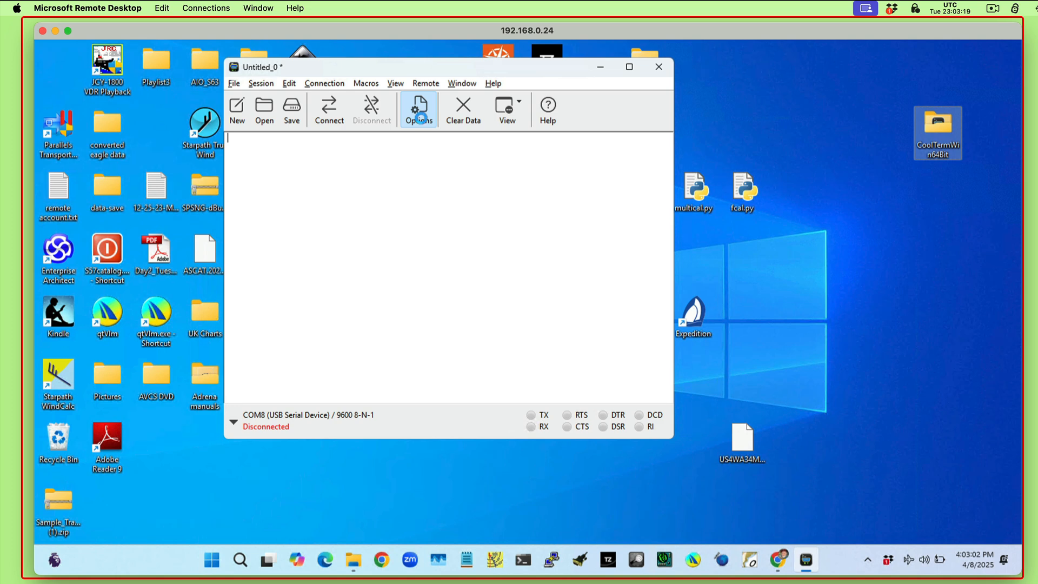
left_click(417, 108)
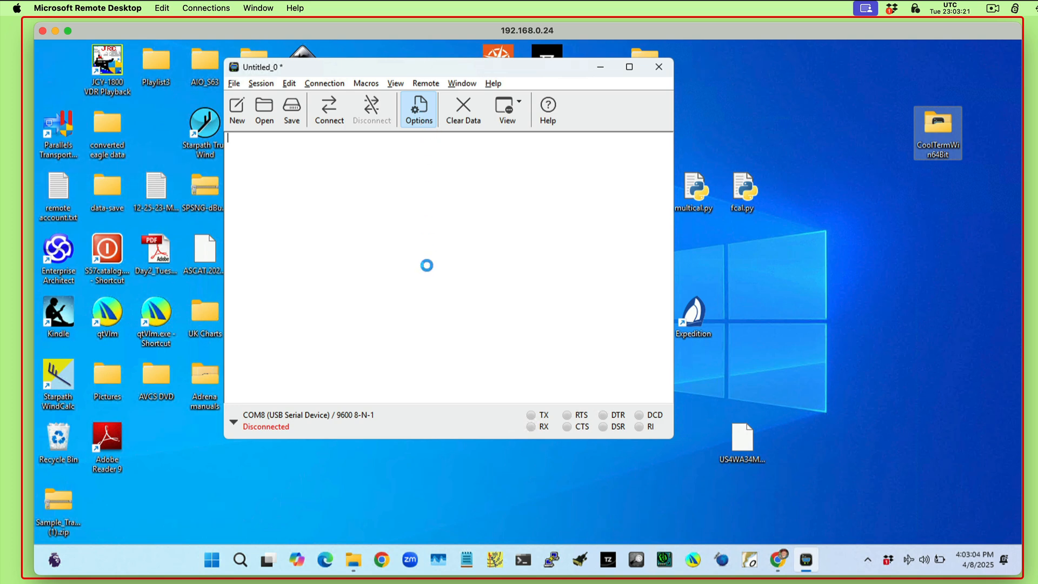
left_click(417, 109)
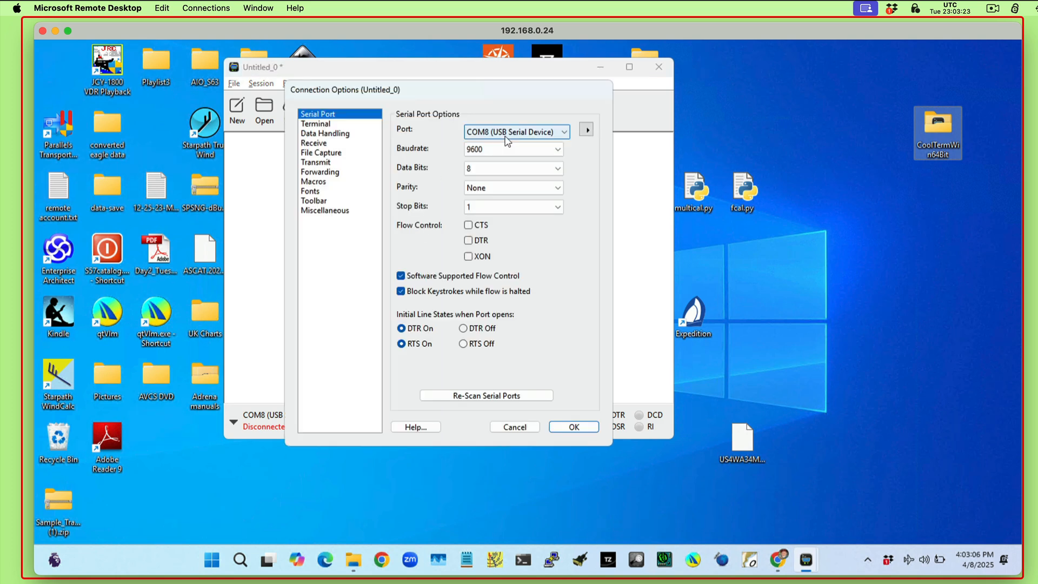
- Set the serial port to COM6 (USB Serial Device) at 9600 8-N-1
left_click(516, 131)
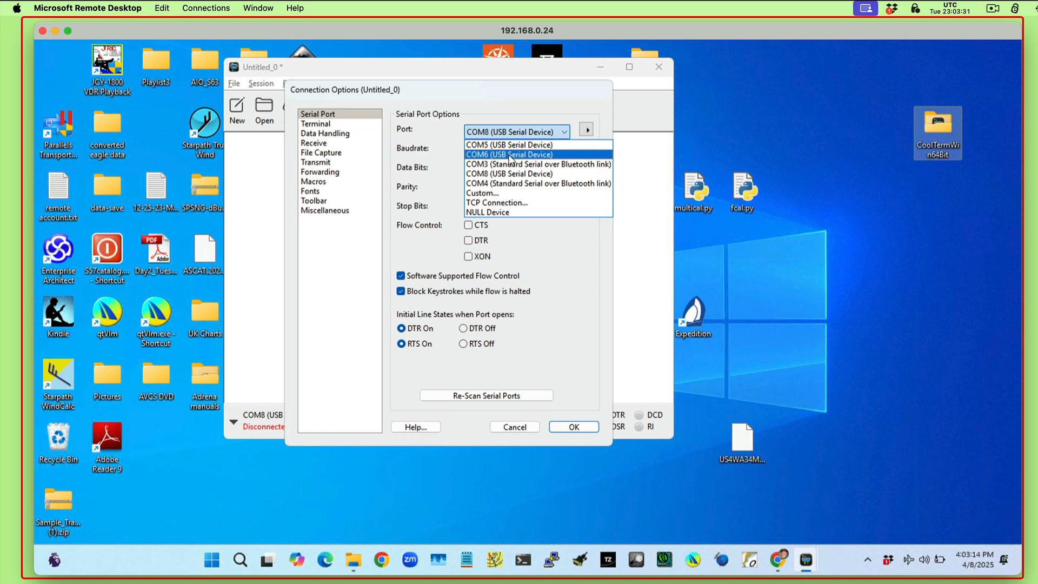
left_click(508, 155)
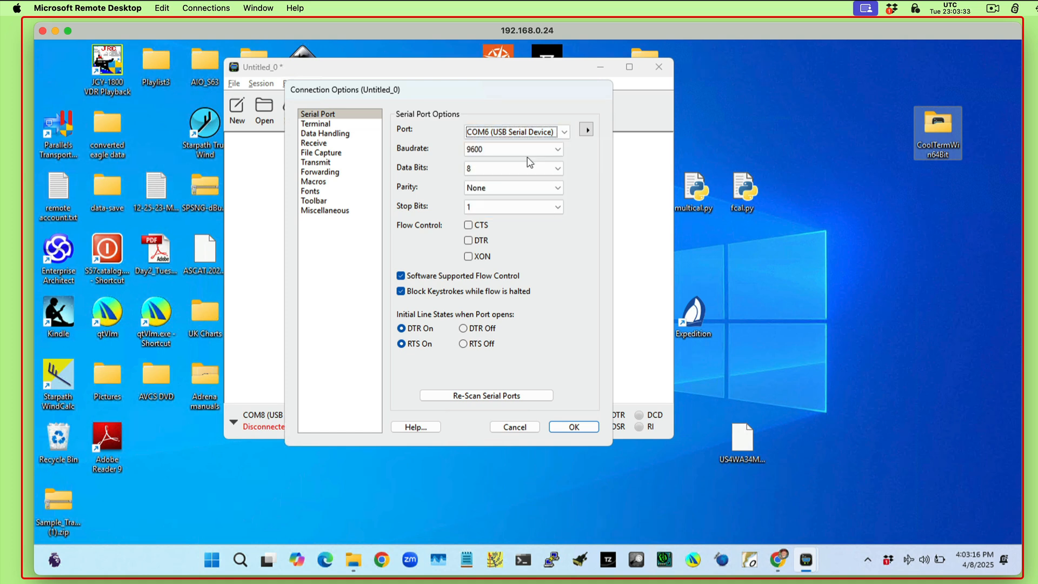
left_click(572, 426)
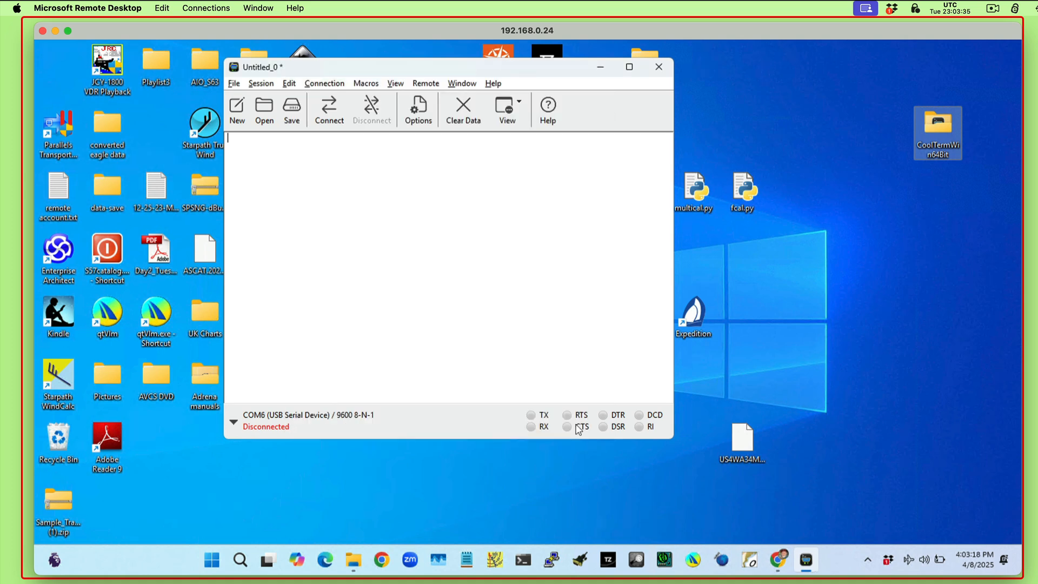
left_click(329, 109)
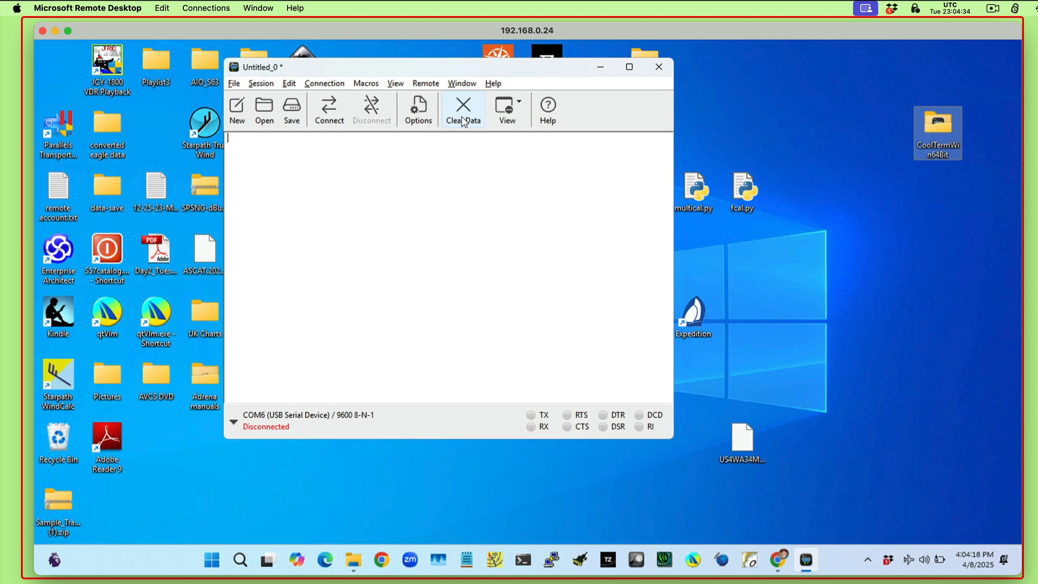
mouse_move(727, 78)
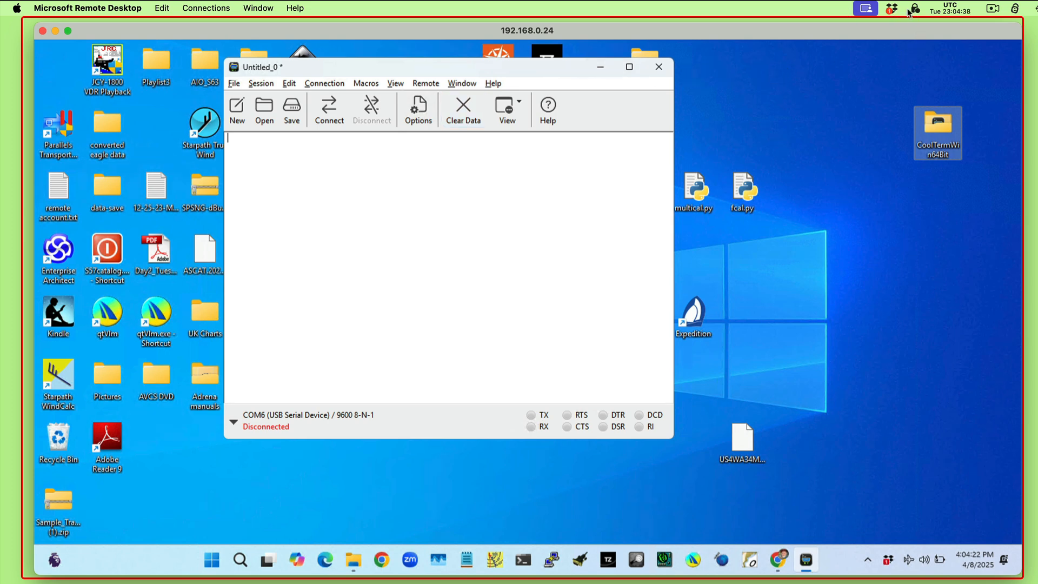
left_click(993, 7)
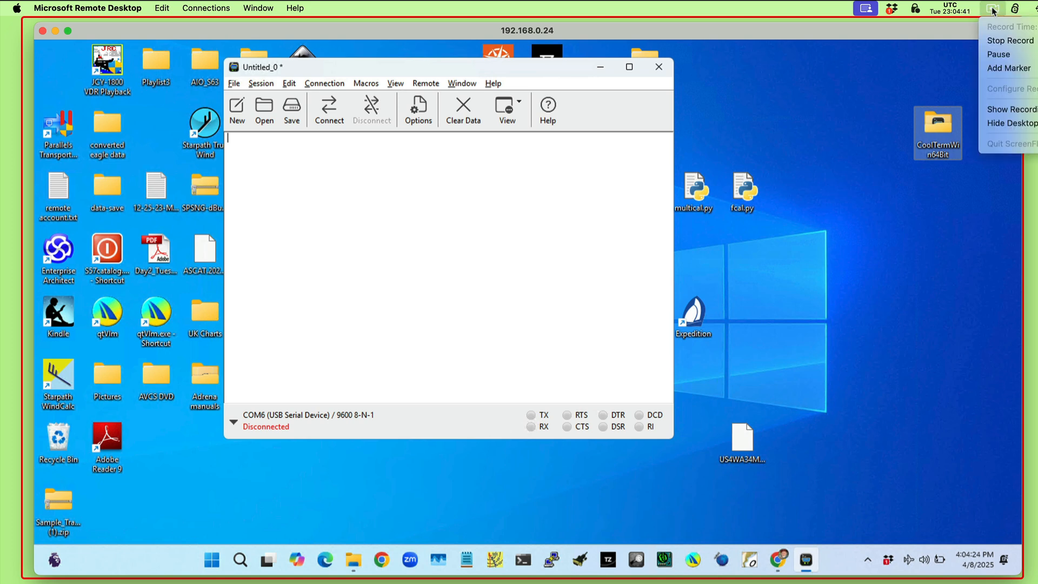
mouse_move(1012, 40)
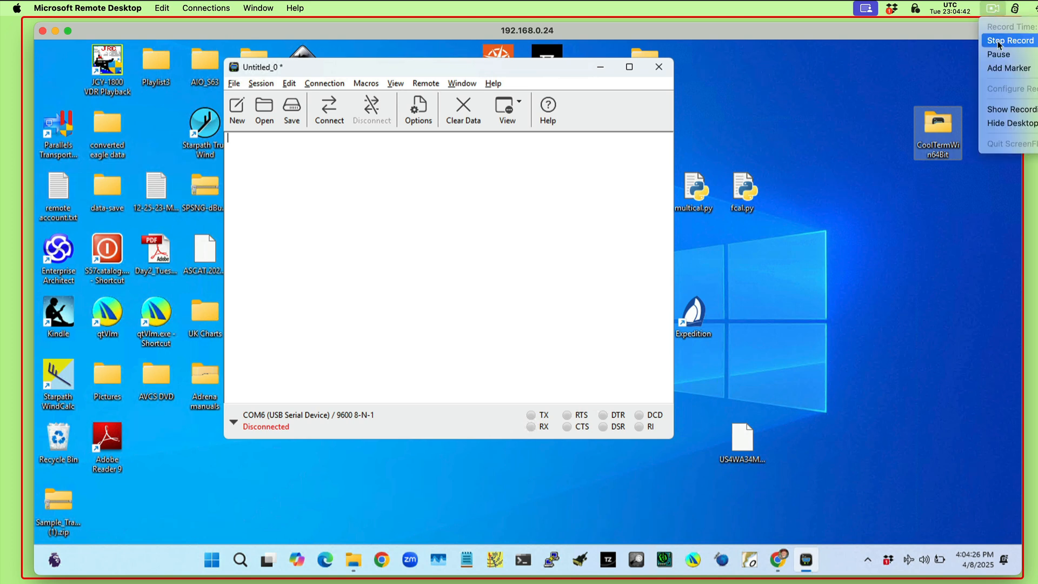